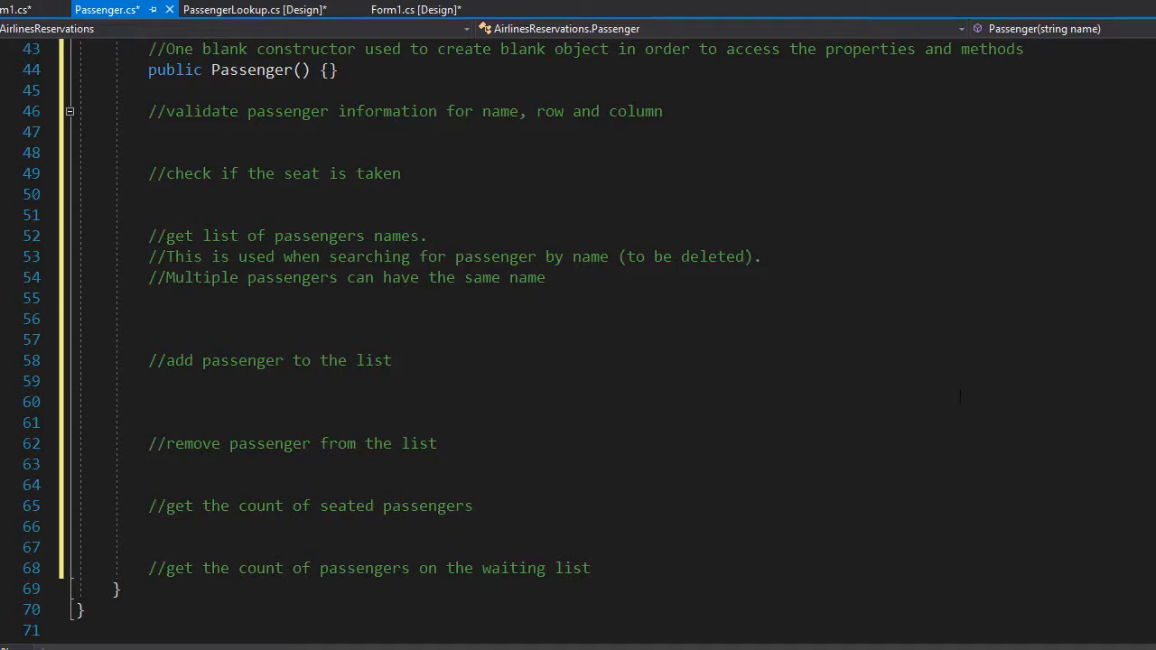
{"action": "mouse_move", "coordinate": [895, 409]}
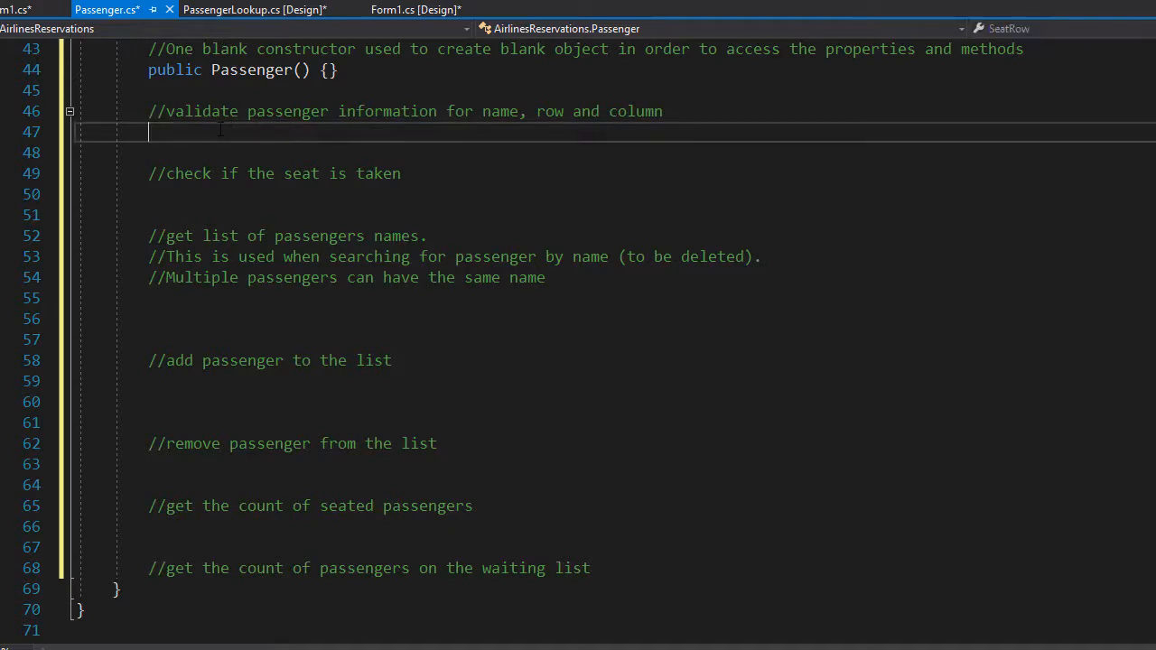
- Write public bool IsValidPassenger(string name, string row, string column) with an empty body
{"action": "type", "text": "pu"}
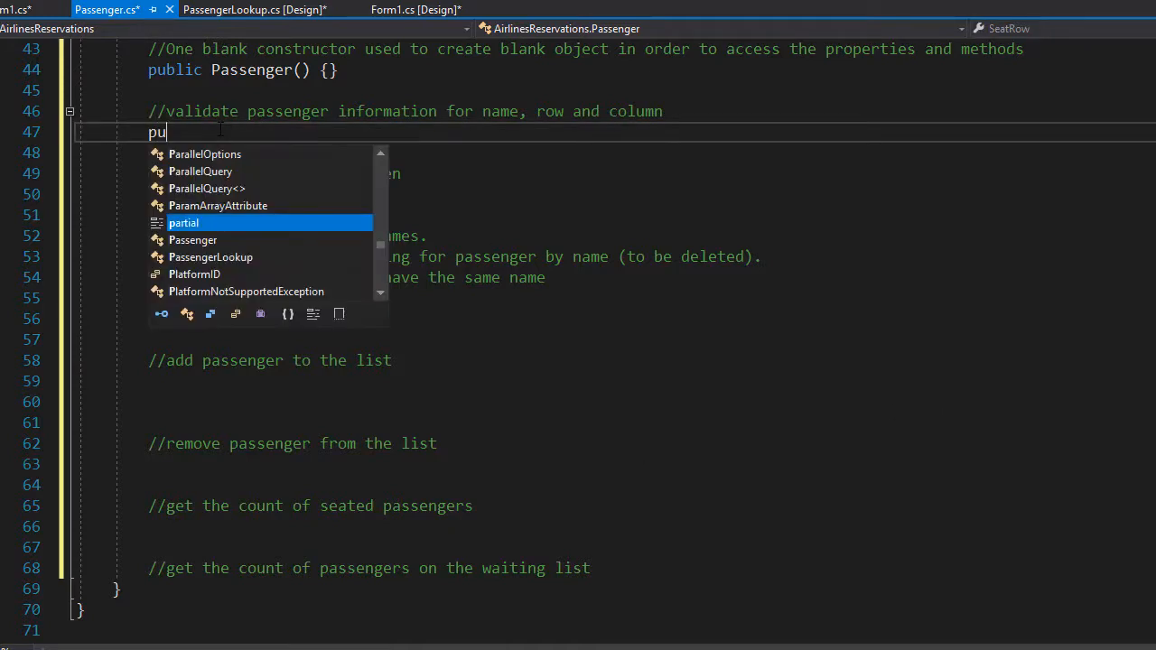
{"action": "type", "text": "blic v"}
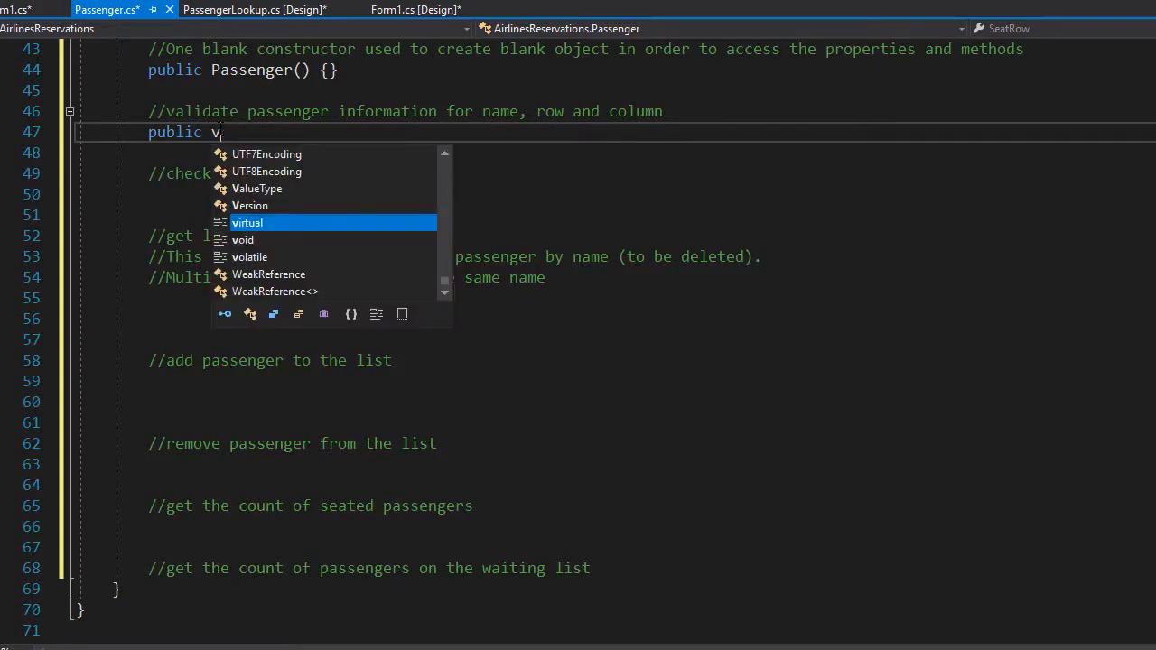
{"action": "type", "text": "bool"}
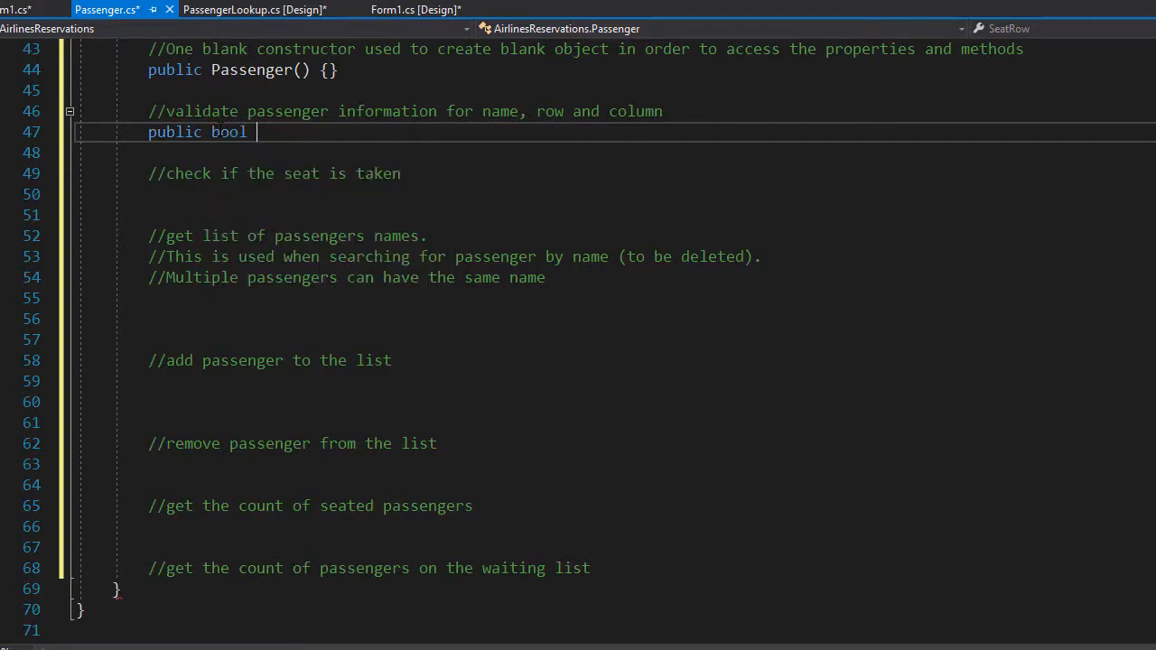
{"action": "type", "text": "IsValidPasseng"}
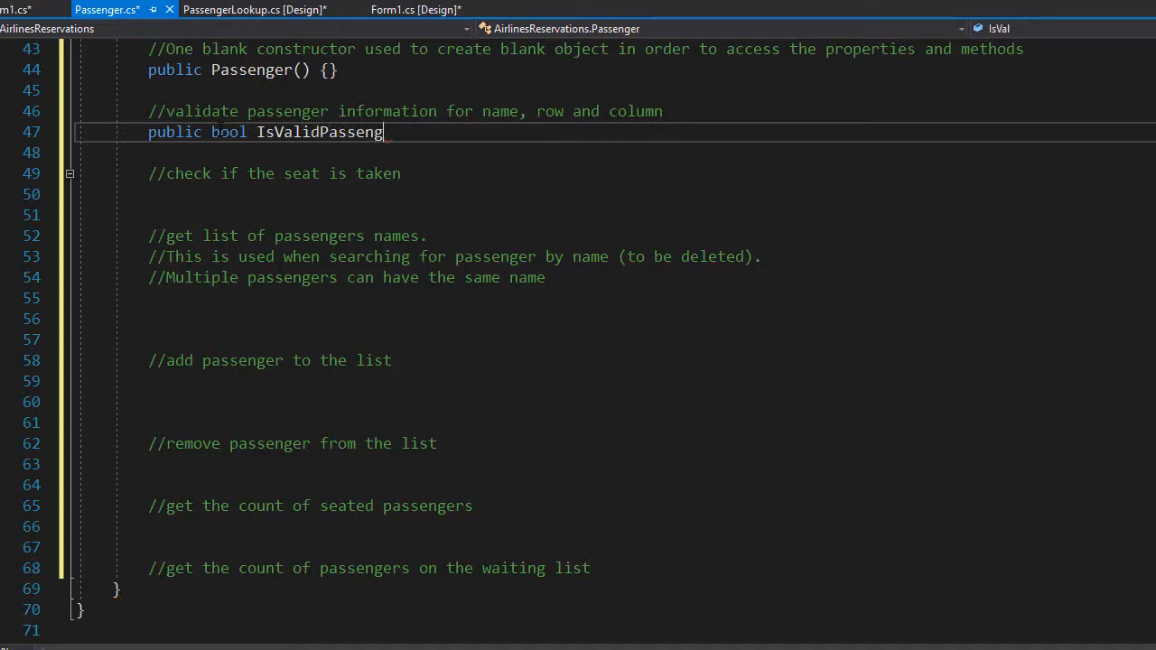
{"action": "type", "text": "er()"}
{"action": "left_click", "coordinate": [650, 152]}
{"action": "type", "text": "{"}
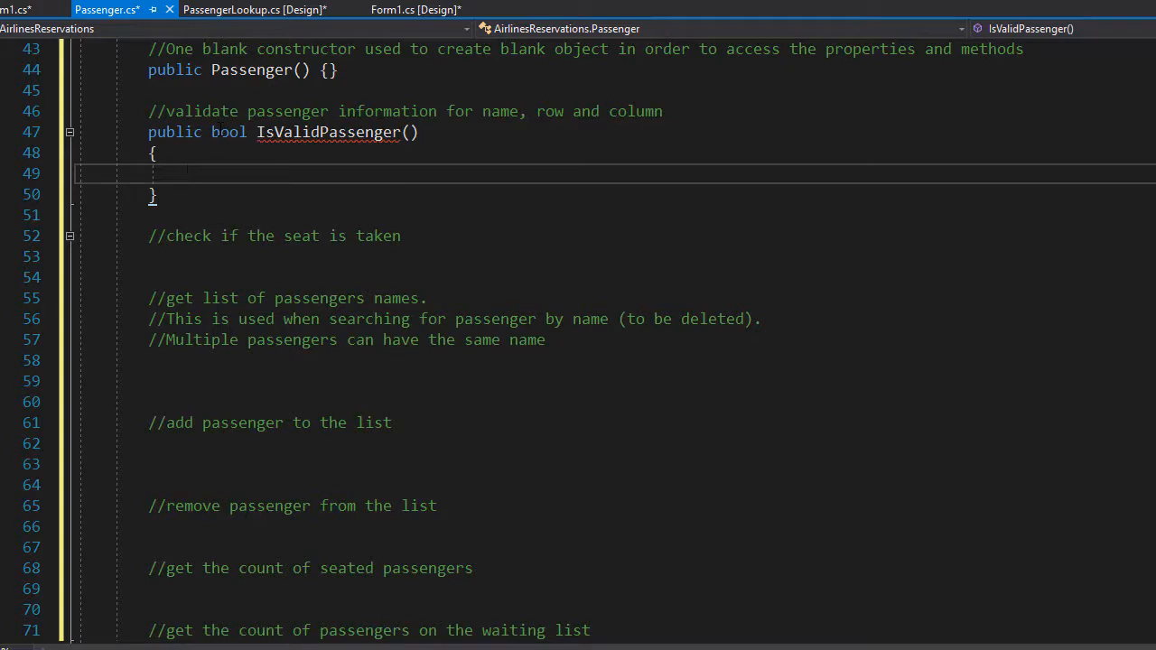
{"action": "left_click", "coordinate": [184, 173]}
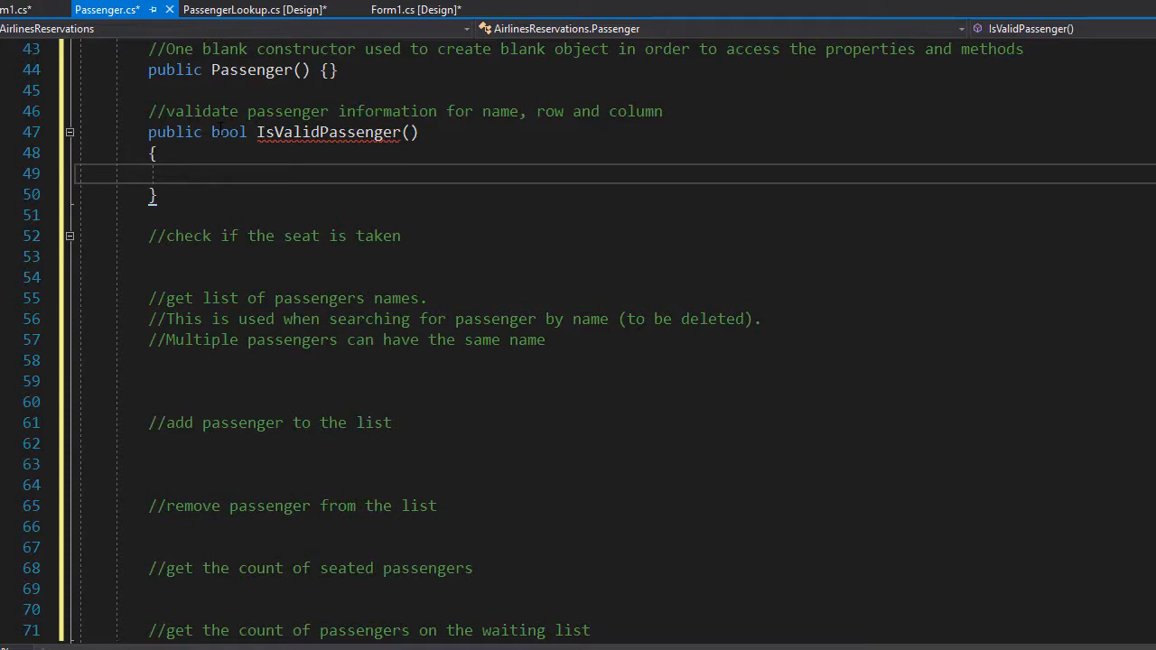
{"action": "type", "text": "string name,"}
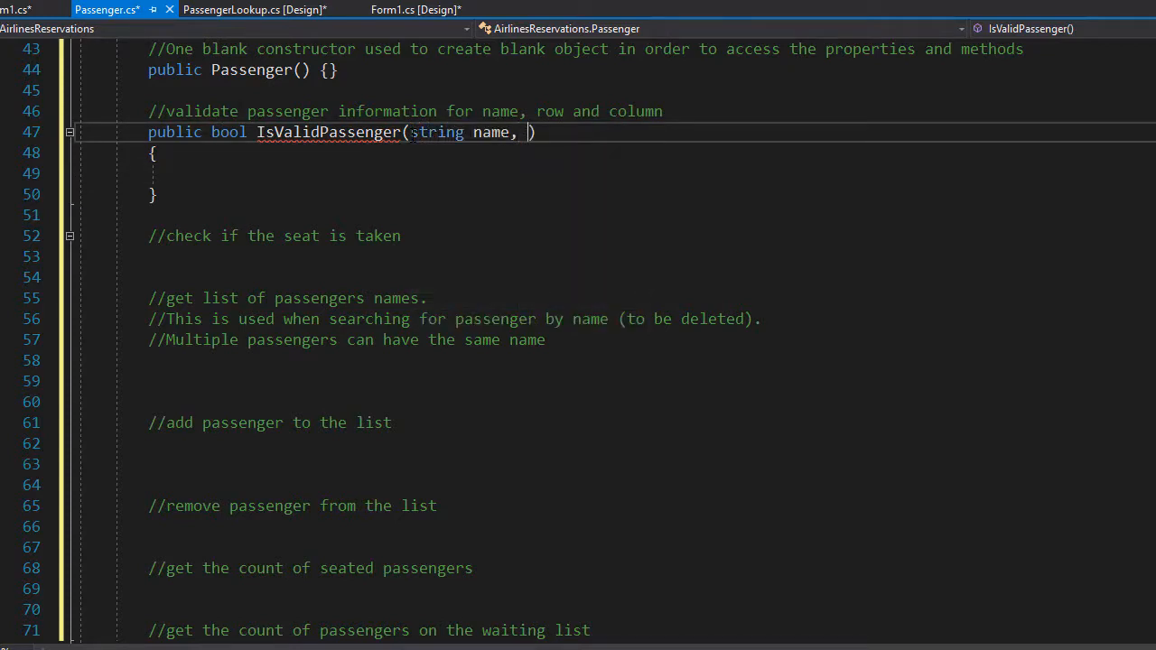
{"action": "type", "text": "string row, string column"}
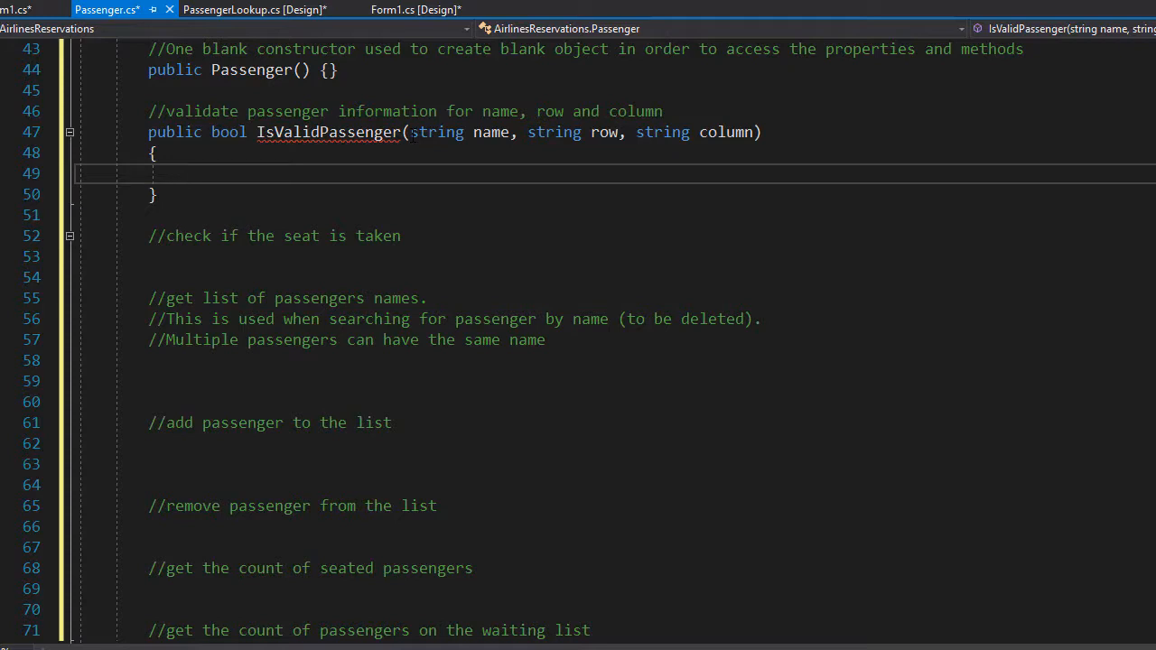
- Add an if (name.Equals("")) check with an empty block inside the method
{"action": "left_click", "coordinate": [185, 173]}
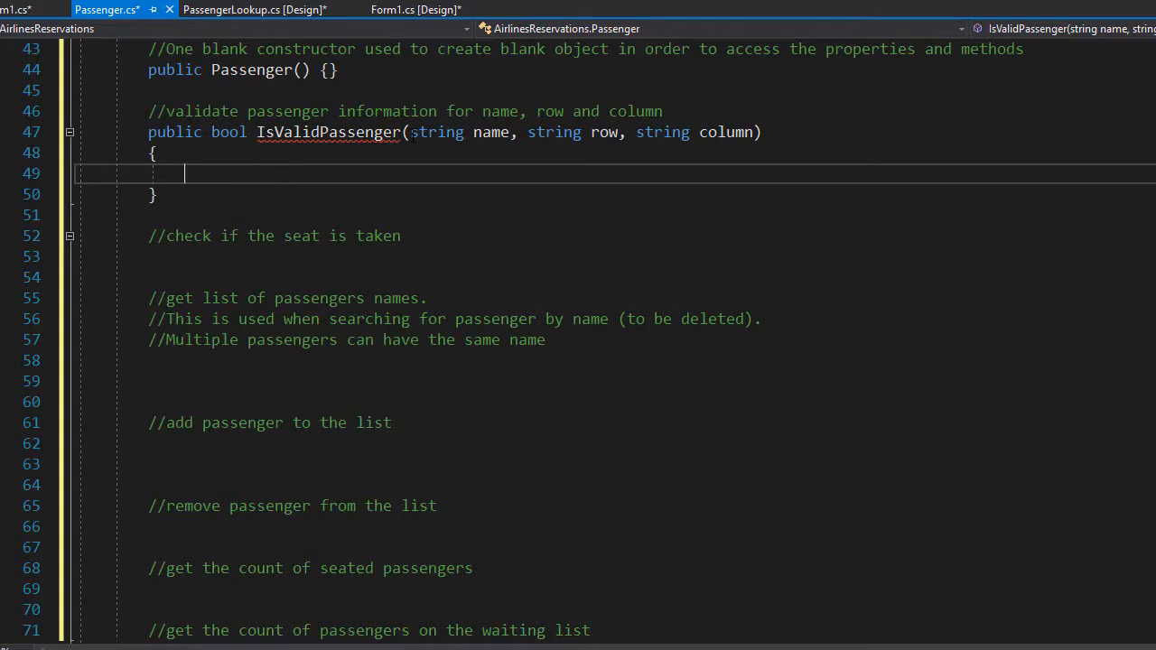
{"action": "type", "text": "if (name)"}
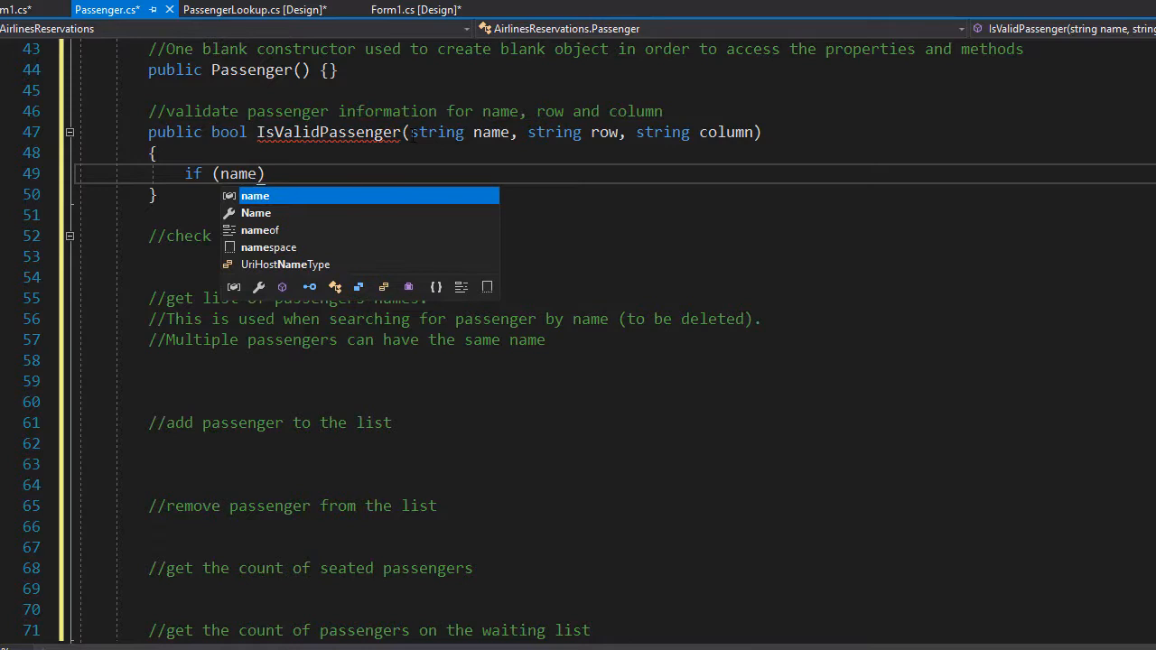
{"action": "type", "text": "."}
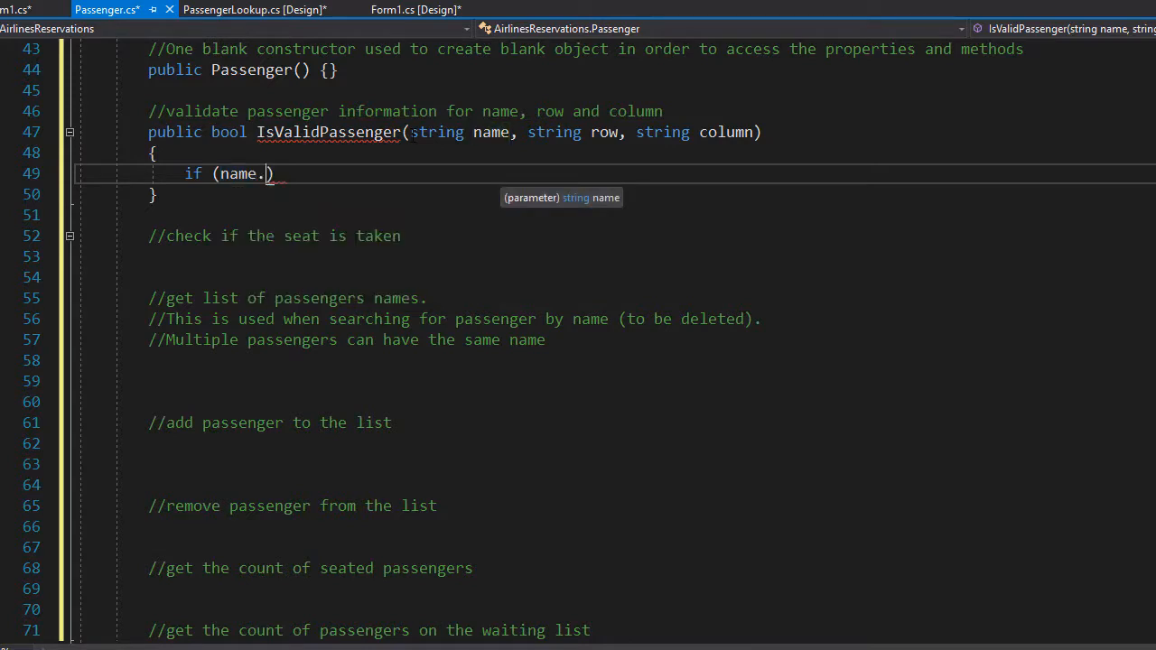
{"action": "type", "text": "Equals("}
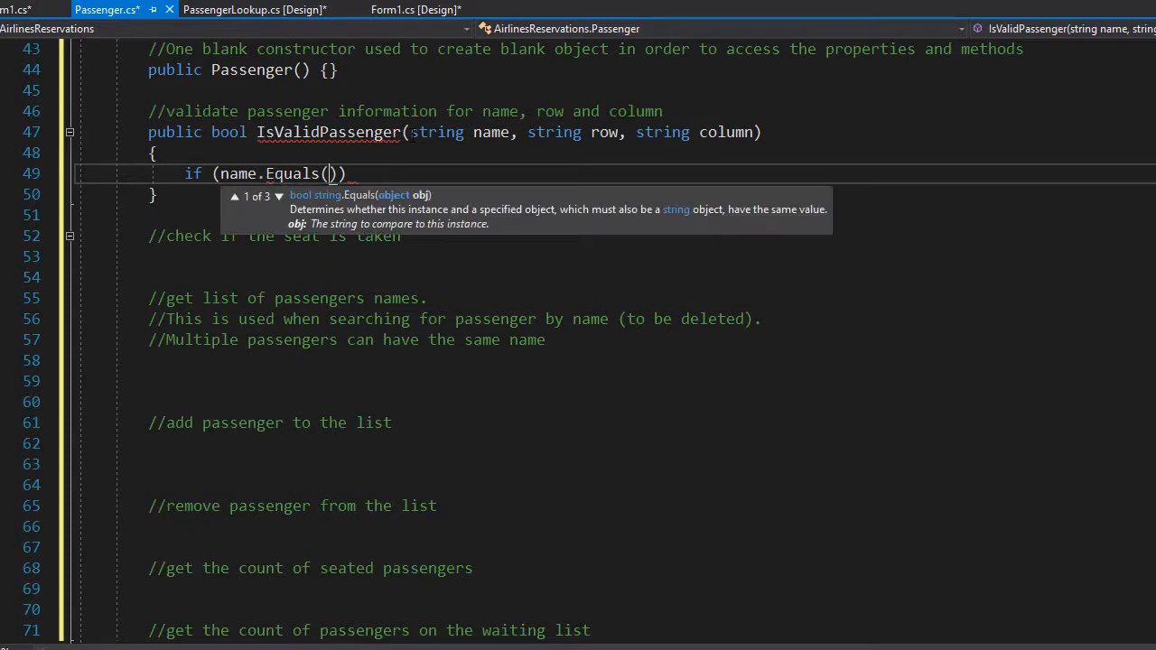
{"action": "type", "text": "\"\""}
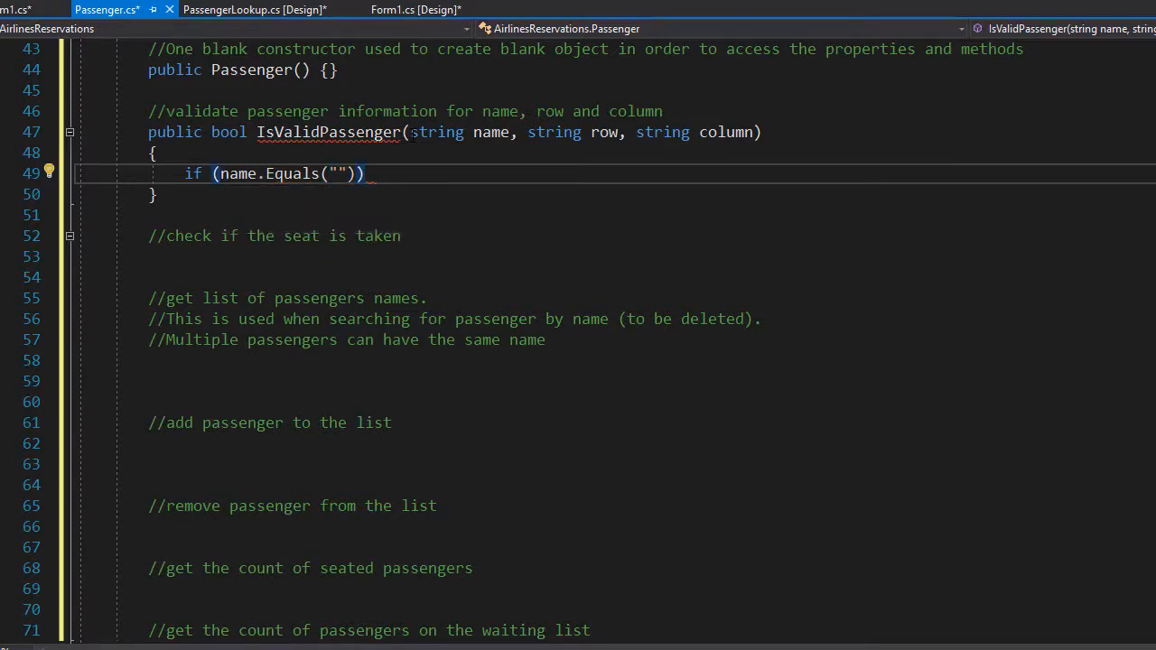
{"action": "key", "text": "enter"}
{"action": "type", "text": "{"}
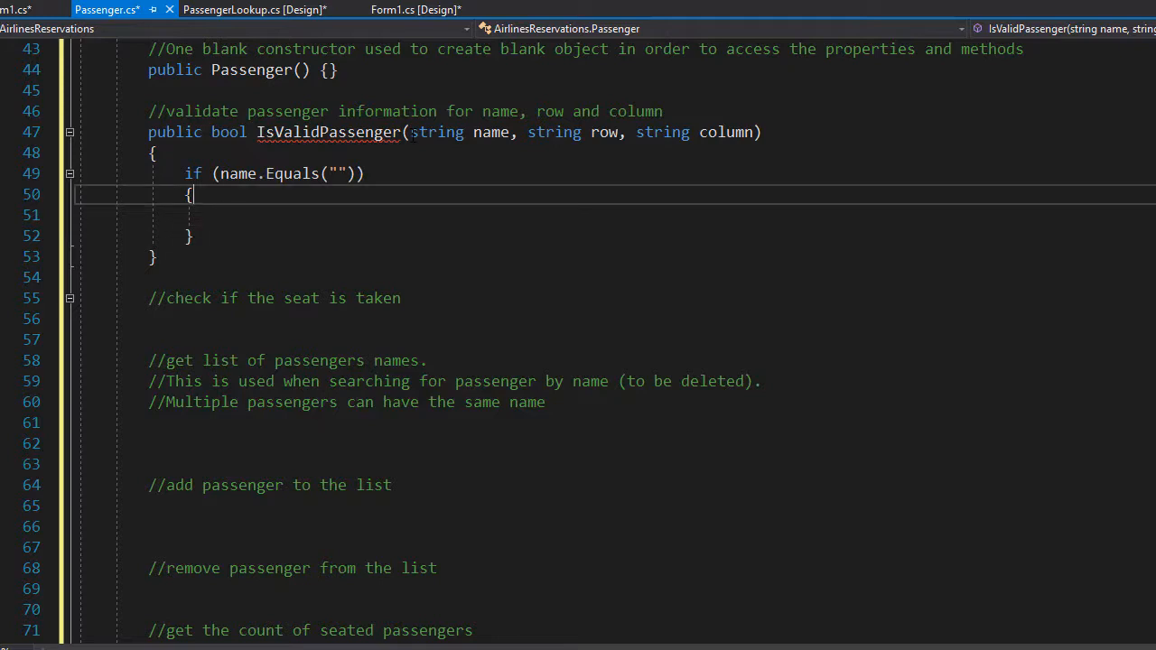
- Trim the name in the check, then set ErrorMessage to "Name is Required!" and return false
{"action": "left_click", "coordinate": [221, 174]}
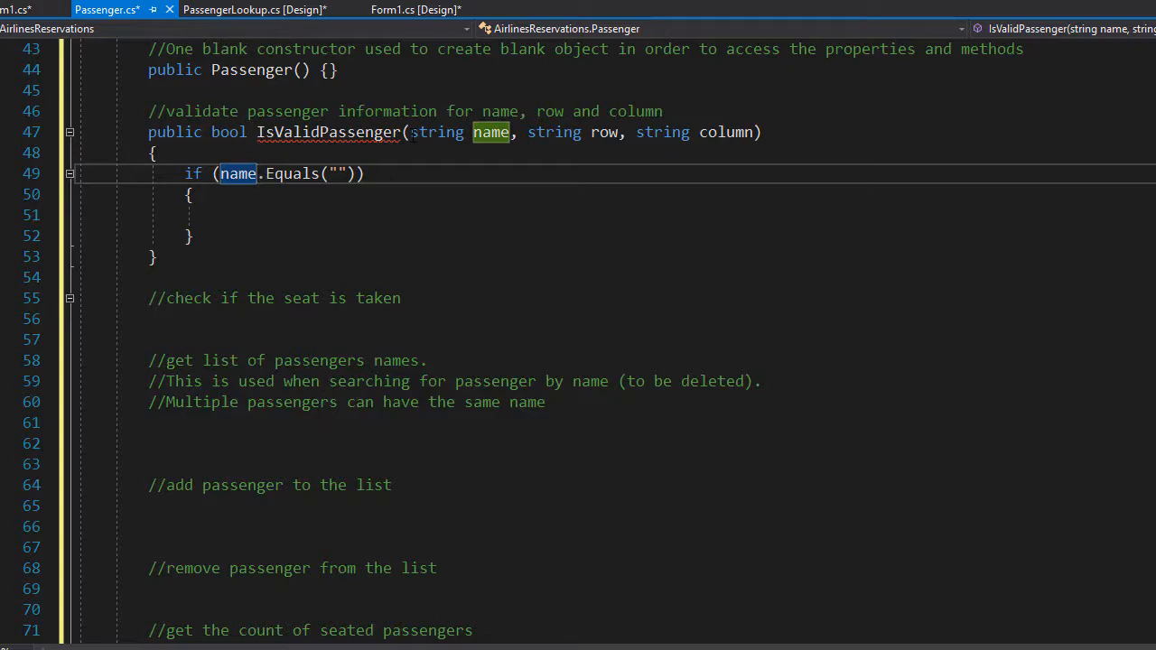
{"action": "type", "text": ".Trim("}
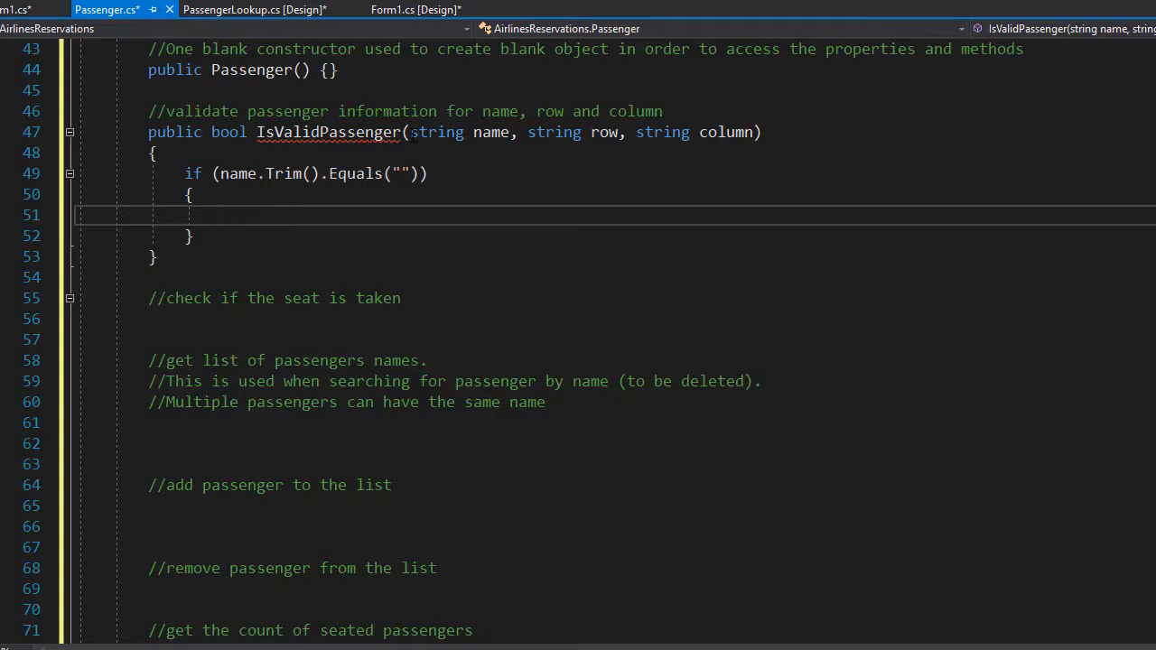
{"action": "left_click", "coordinate": [219, 215]}
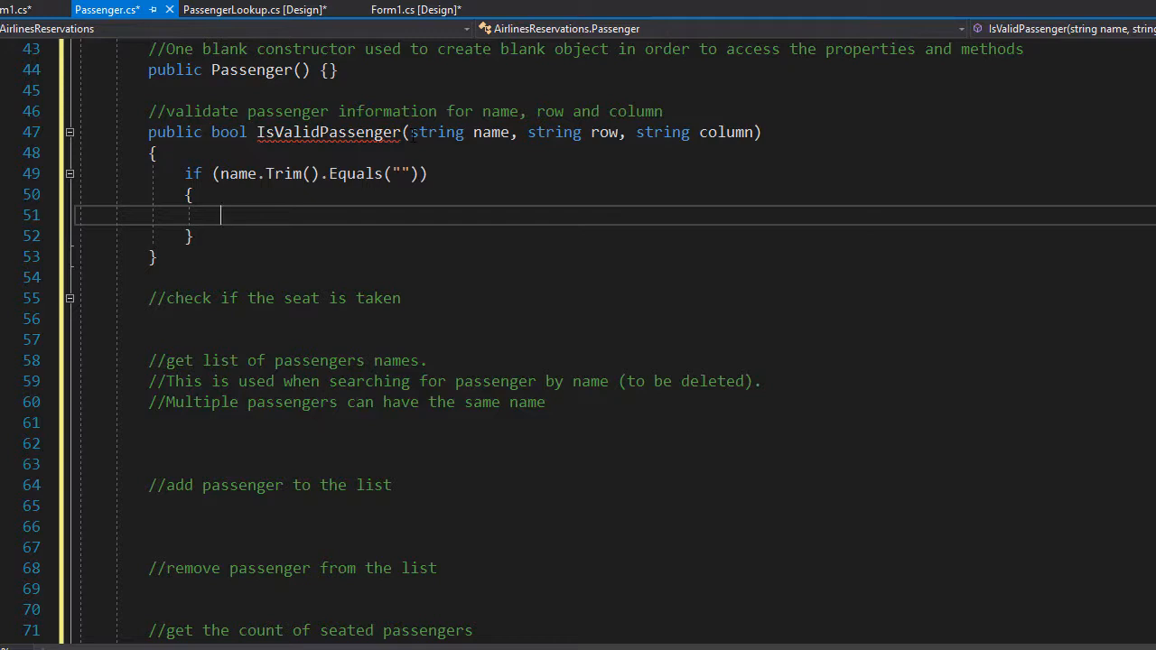
{"action": "type", "text": "ErrorMessage"}
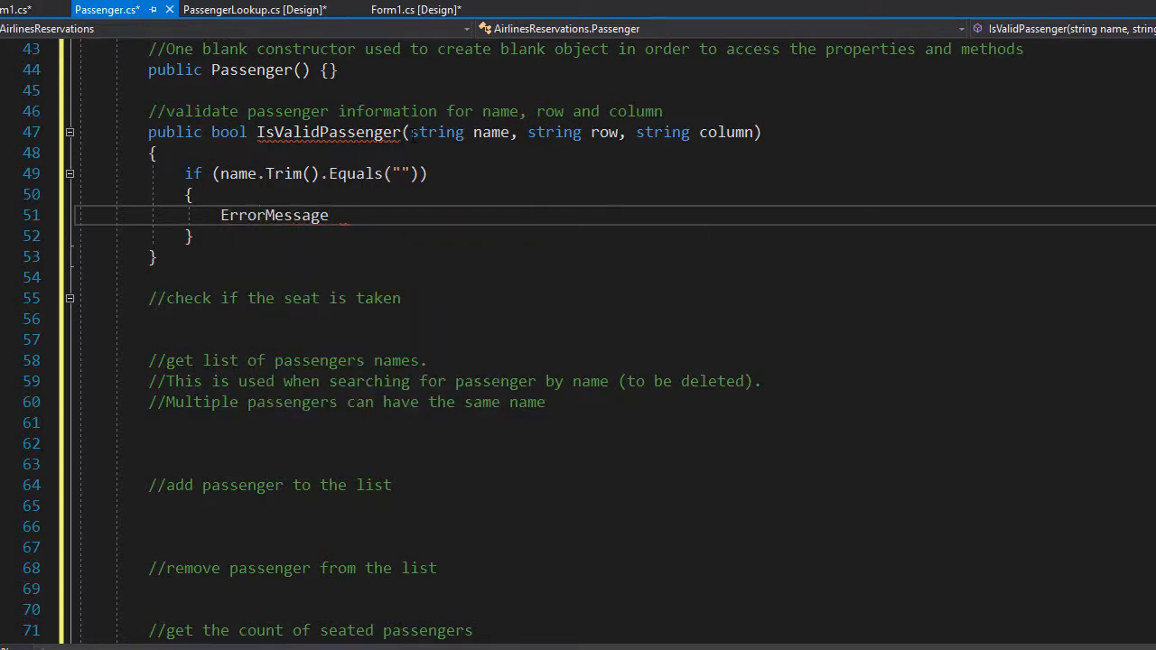
{"action": "type", "text": "= \"Name\""}
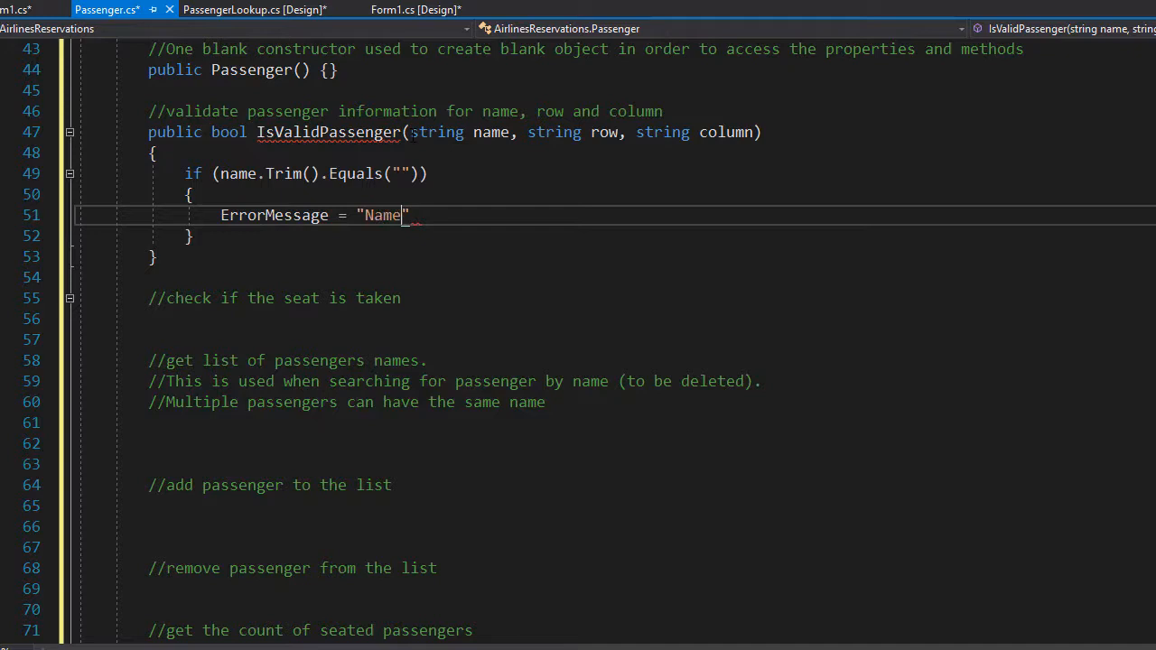
{"action": "type", "text": "is R"}
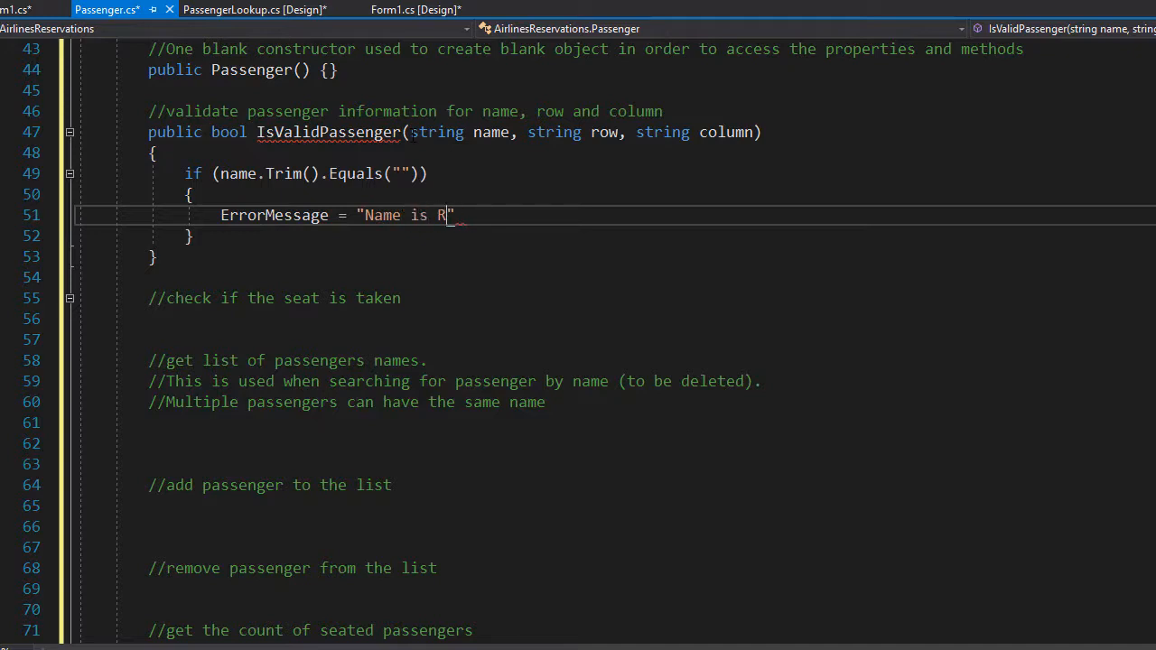
{"action": "type", "text": "equired!\";"}
{"action": "type", "text": "return f"}
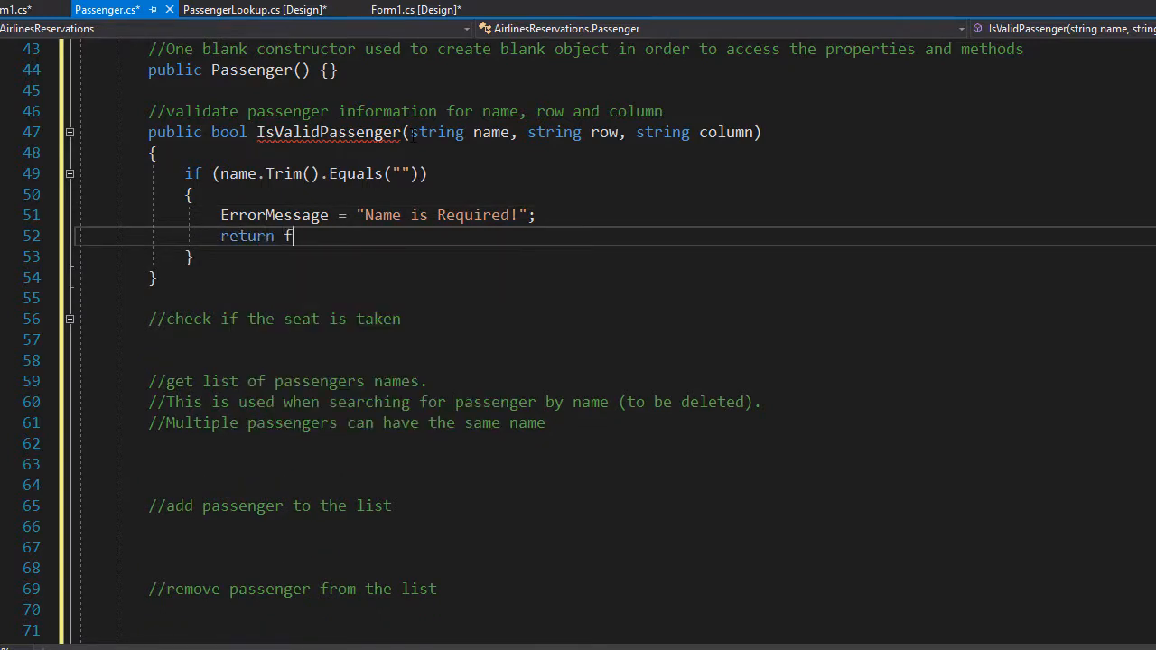
{"action": "type", "text": "alse;"}
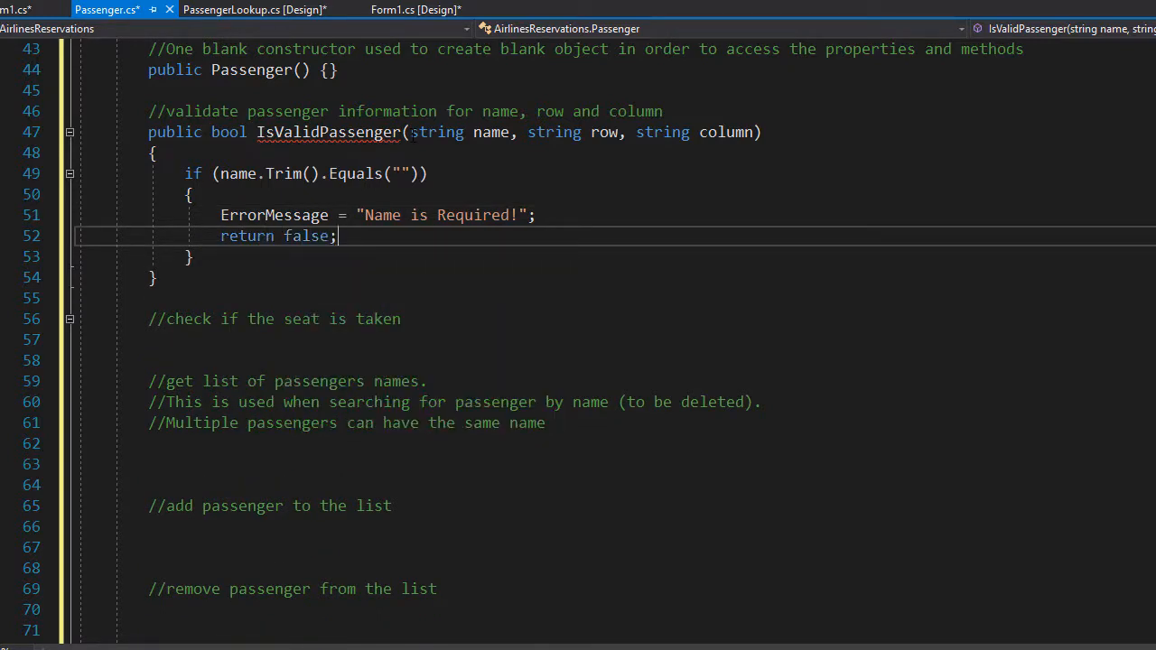
{"action": "double_click", "coordinate": [248, 236]}
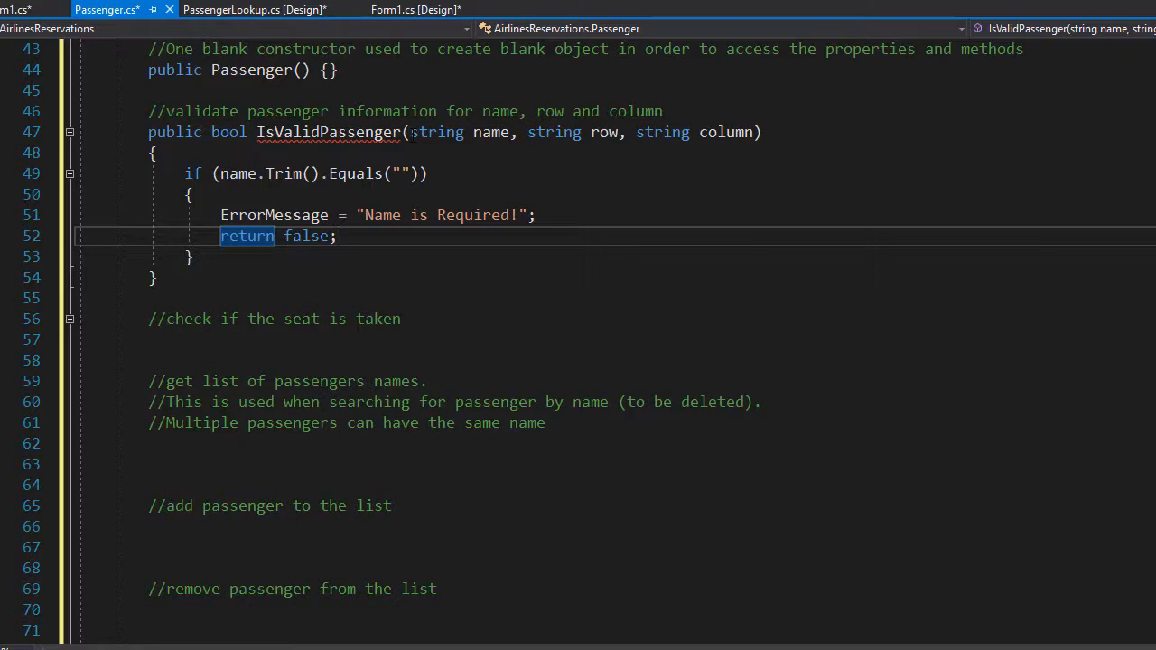
{"action": "scroll", "scroll_direction": "down", "scroll_amount": 3}
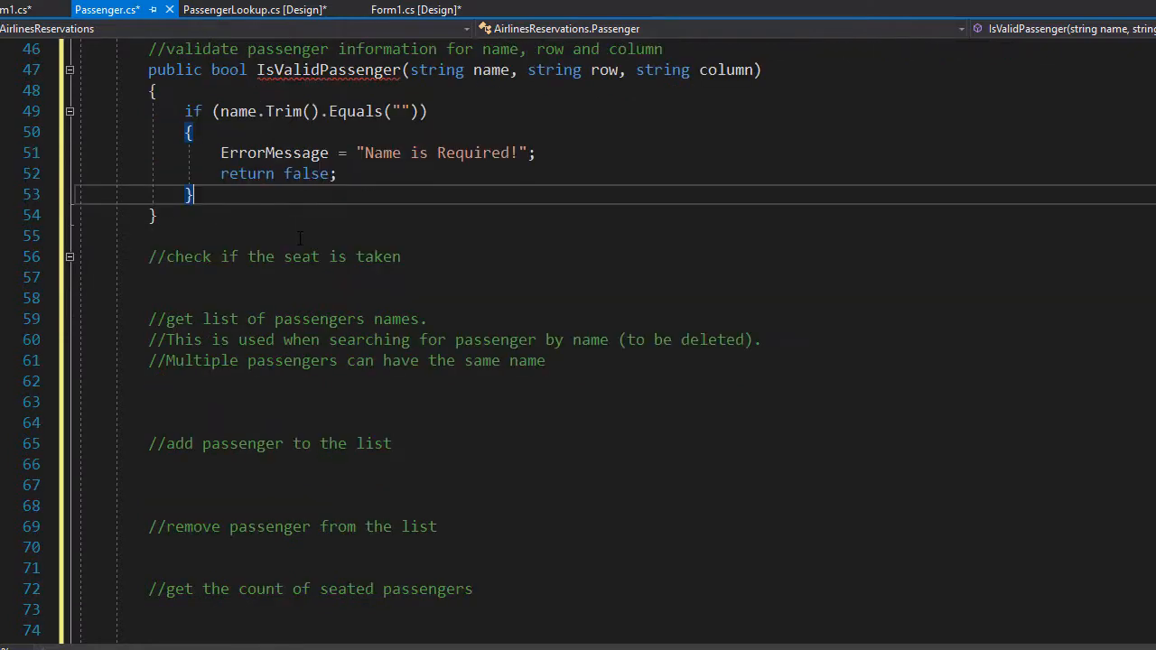
- Declare int validRow; below the name check and begin the next if statement
{"action": "key", "text": "enter"}
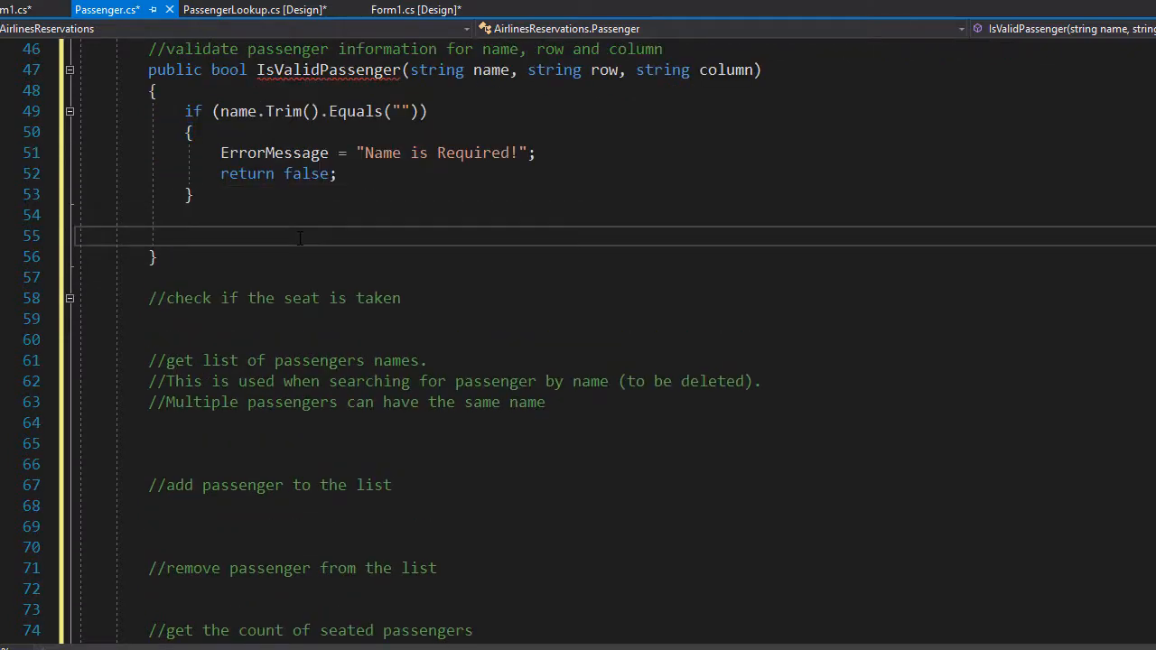
{"action": "type", "text": "int va"}
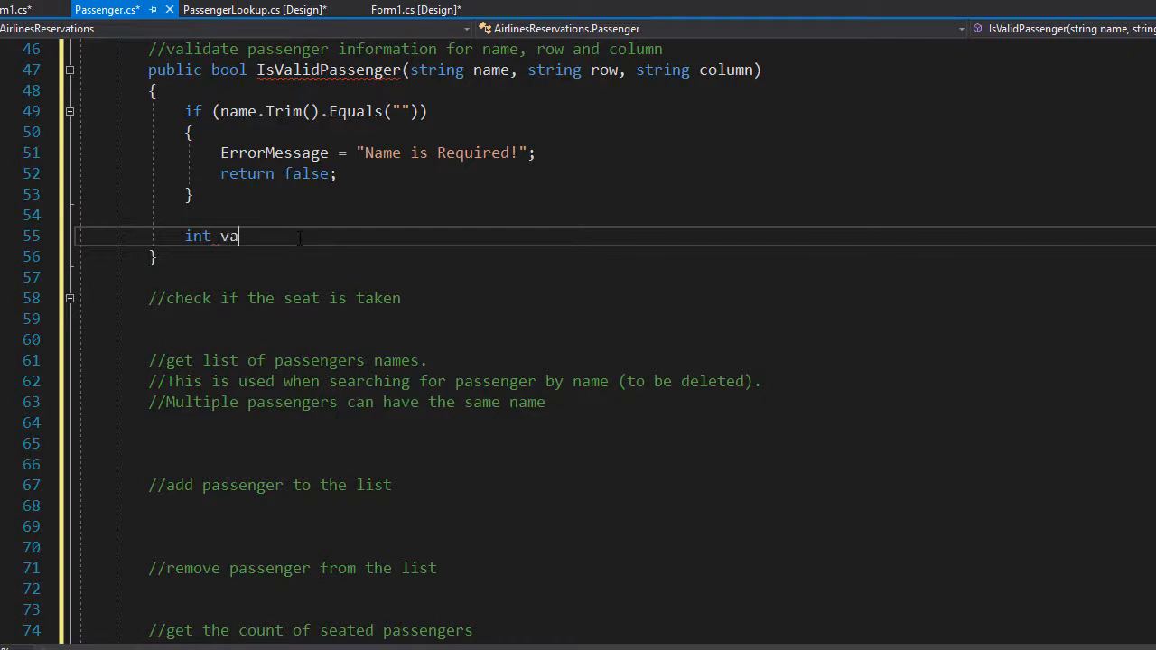
{"action": "type", "text": "lidRow;"}
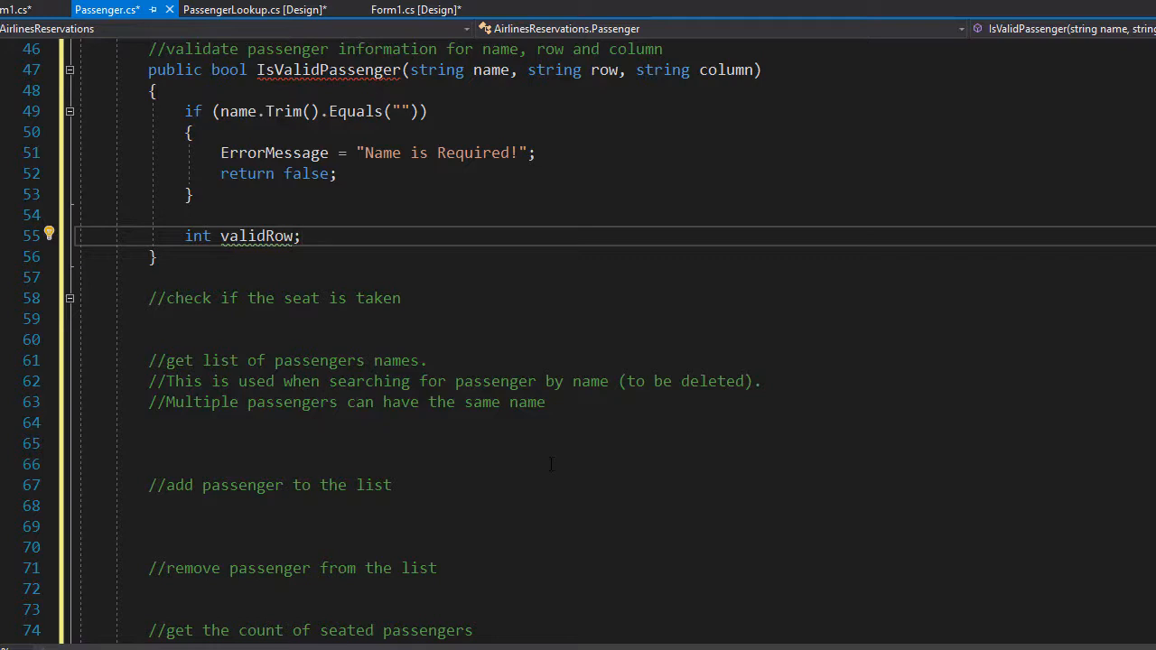
{"action": "left_click", "coordinate": [301, 235]}
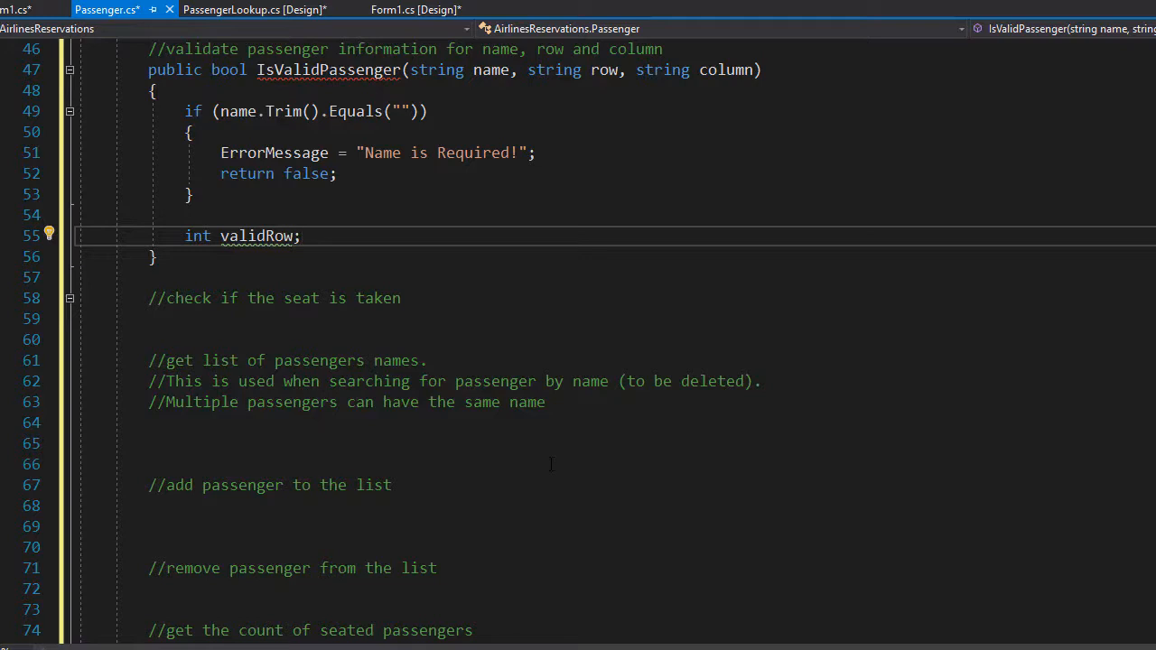
{"action": "left_click", "coordinate": [301, 236]}
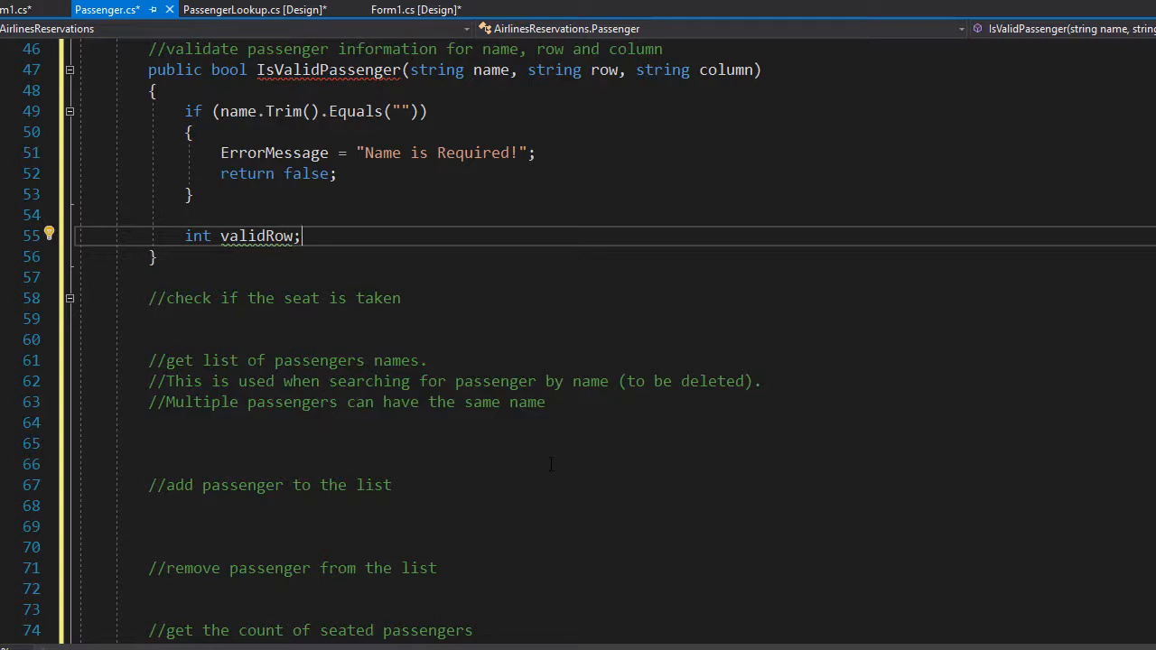
{"action": "type", "text": "if ("}
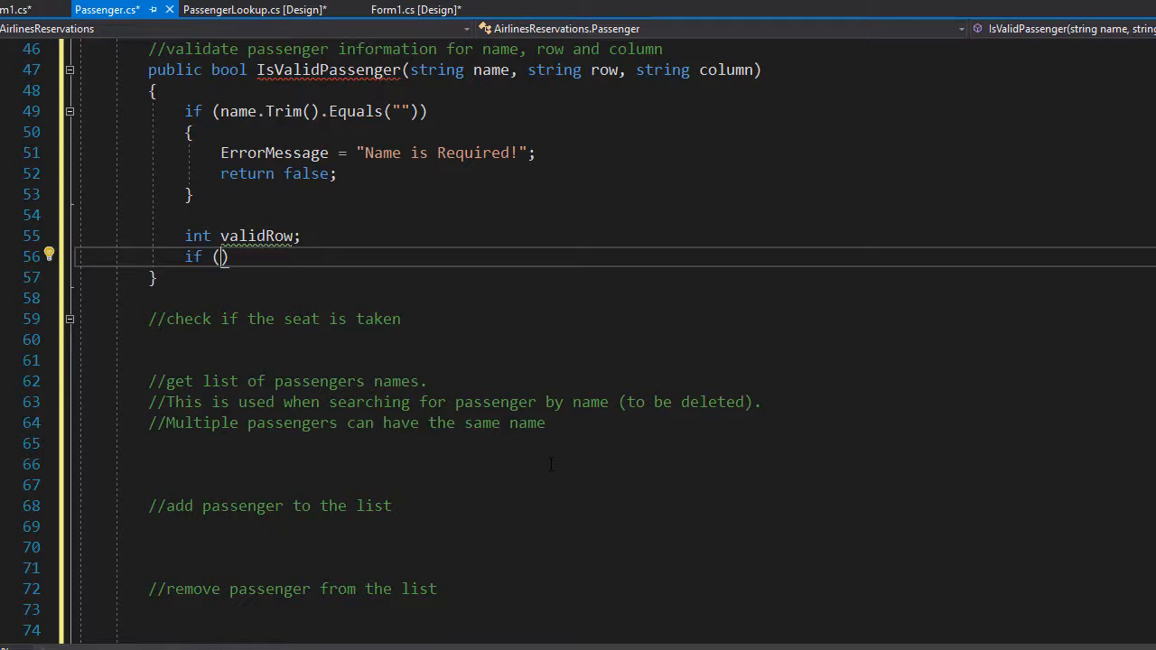
- Write the negated !int.TryParse(row, out validRow) condition
{"action": "type", "text": "int.TryParse"}
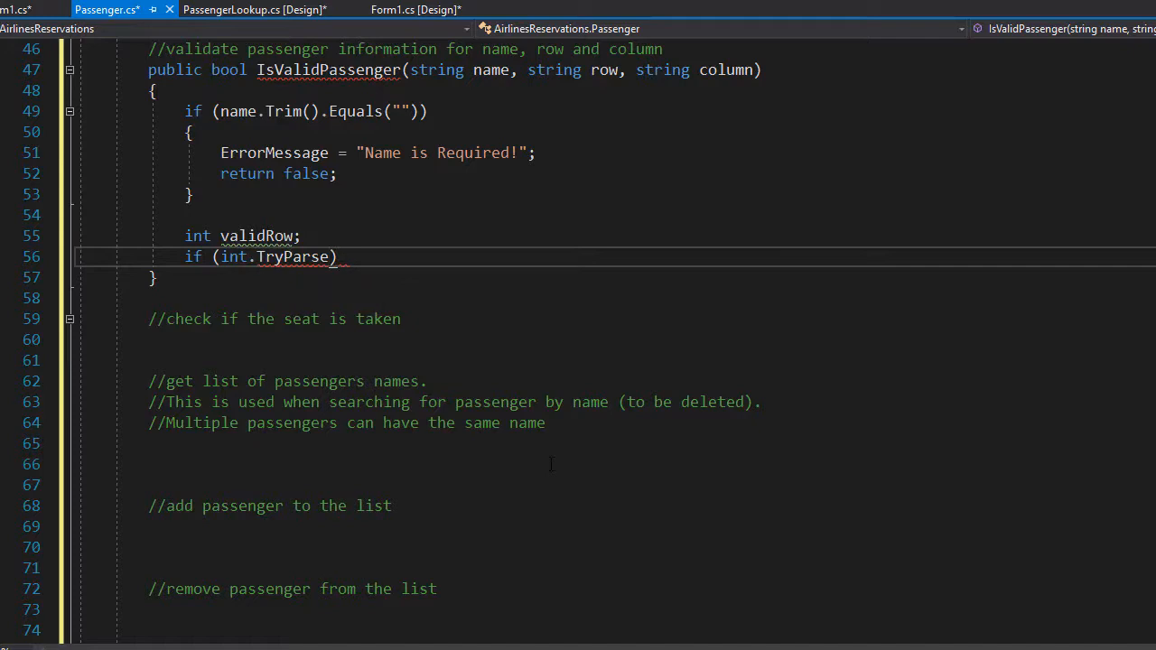
{"action": "type", "text": "("}
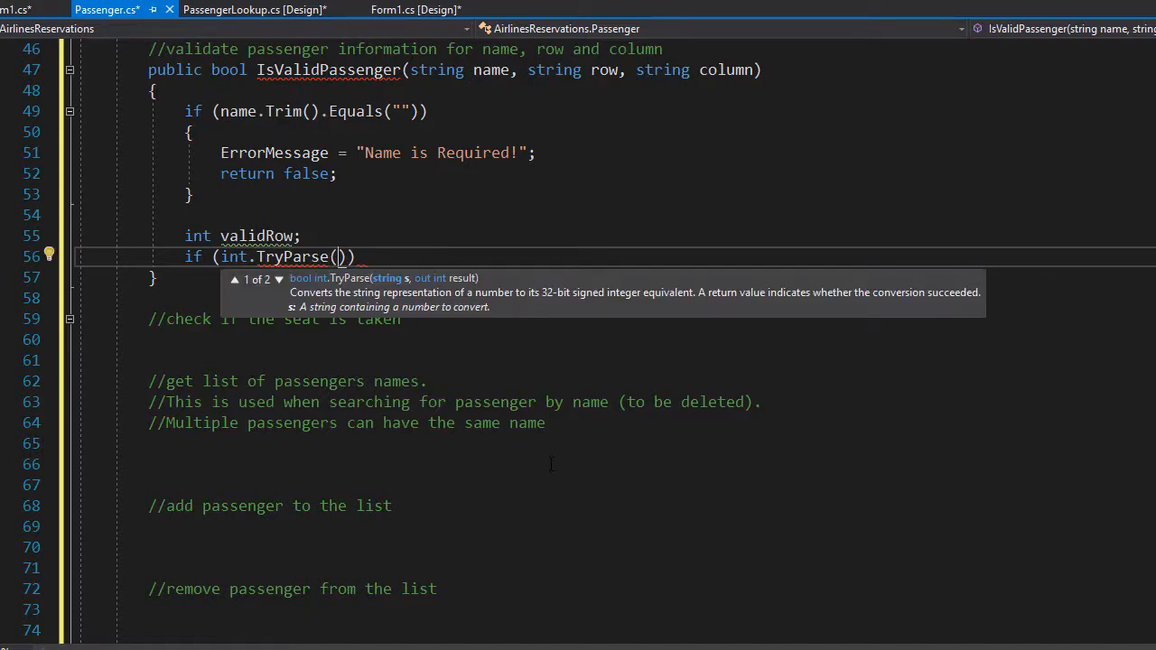
{"action": "type", "text": "row"}
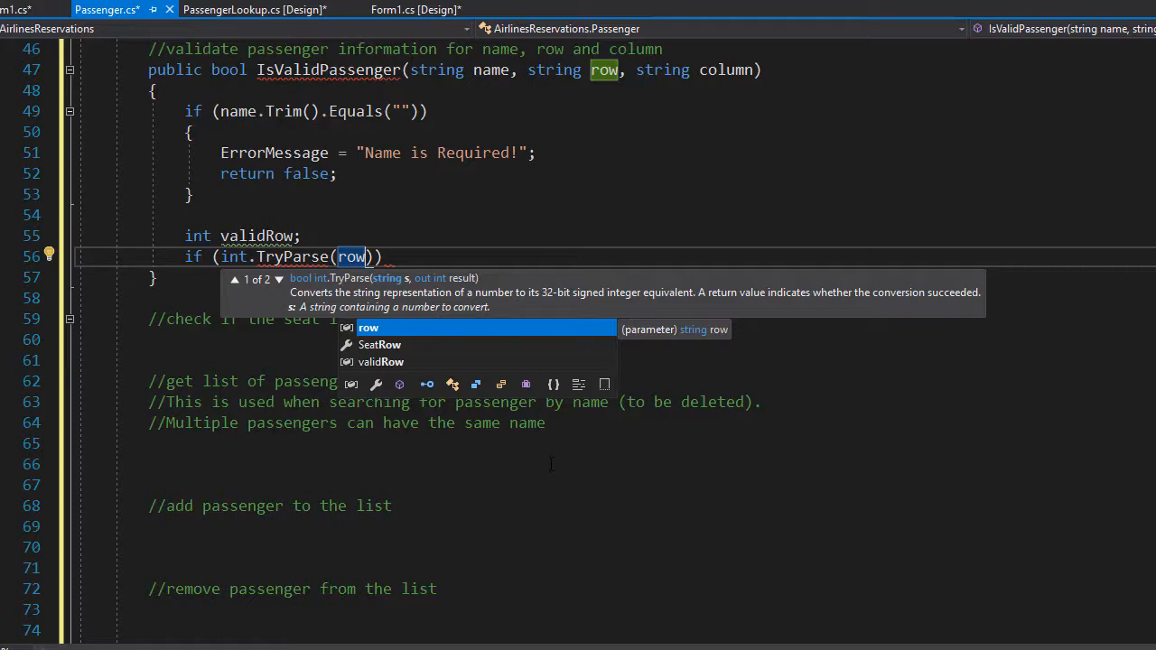
{"action": "type", "text": ",out"}
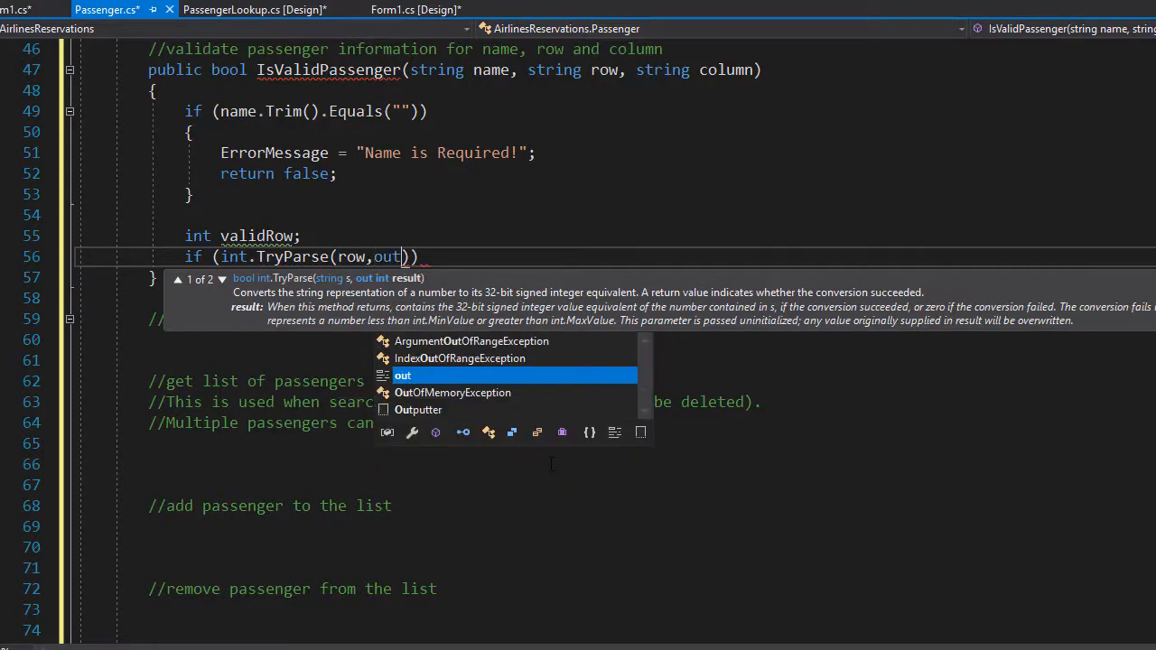
{"action": "type", "text": "validRow"}
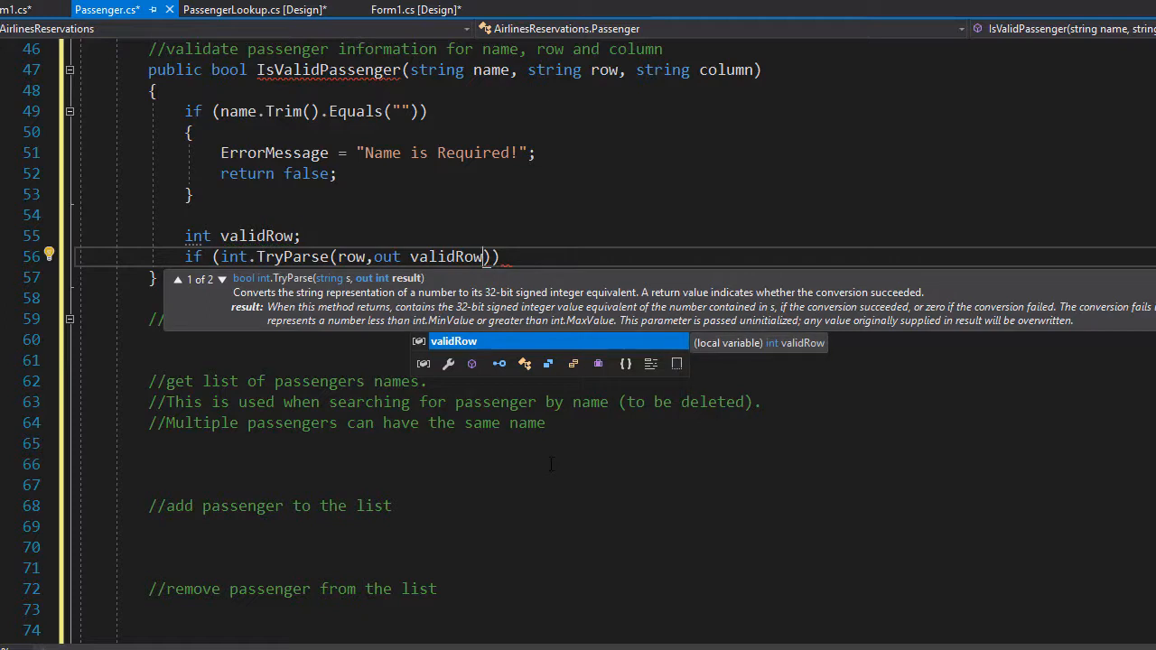
{"action": "double_click", "coordinate": [447, 257]}
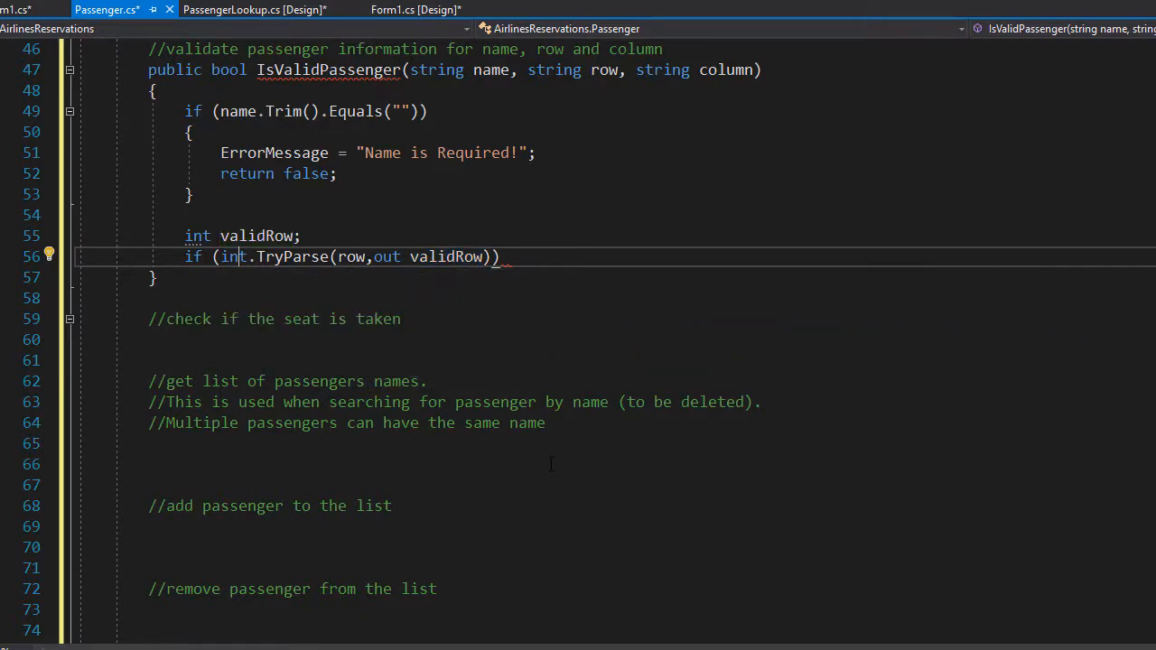
{"action": "type", "text": "!"}
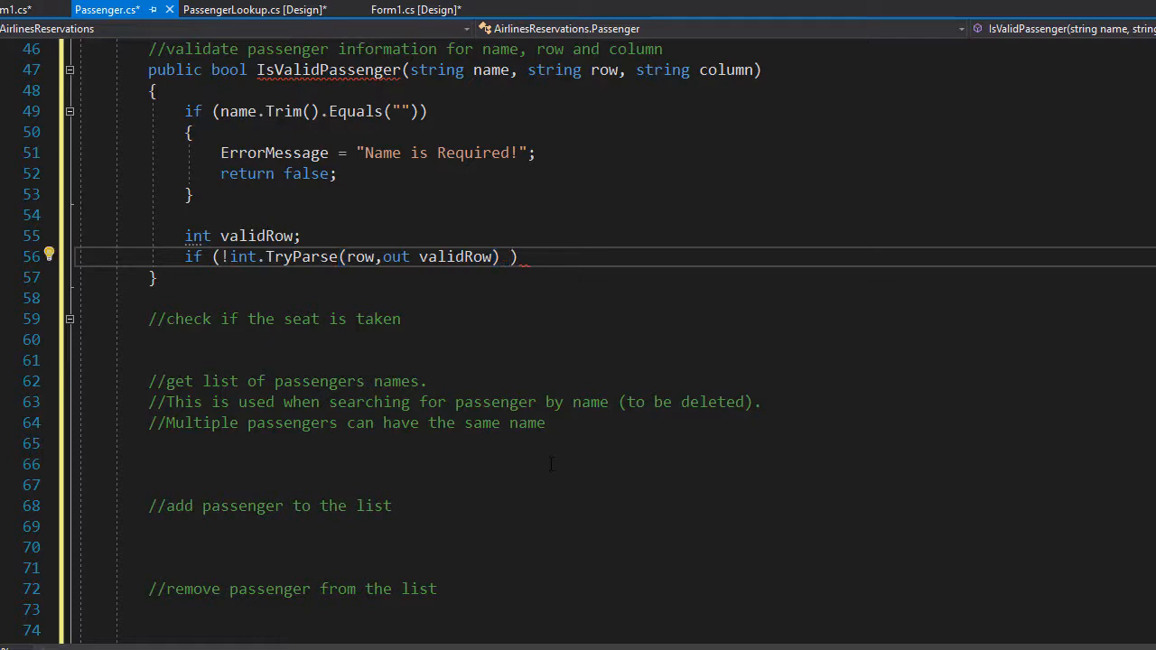
- Extend the row condition with || validRow < 1 || validRow > 10
{"action": "type", "text": "||"}
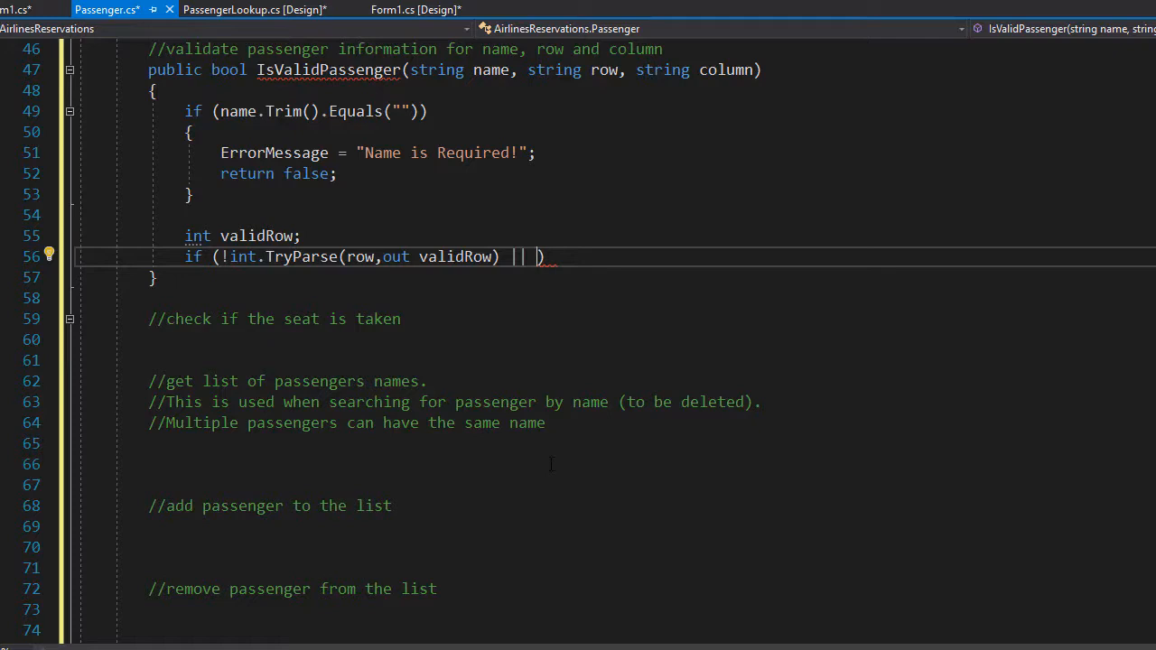
{"action": "type", "text": "validR"}
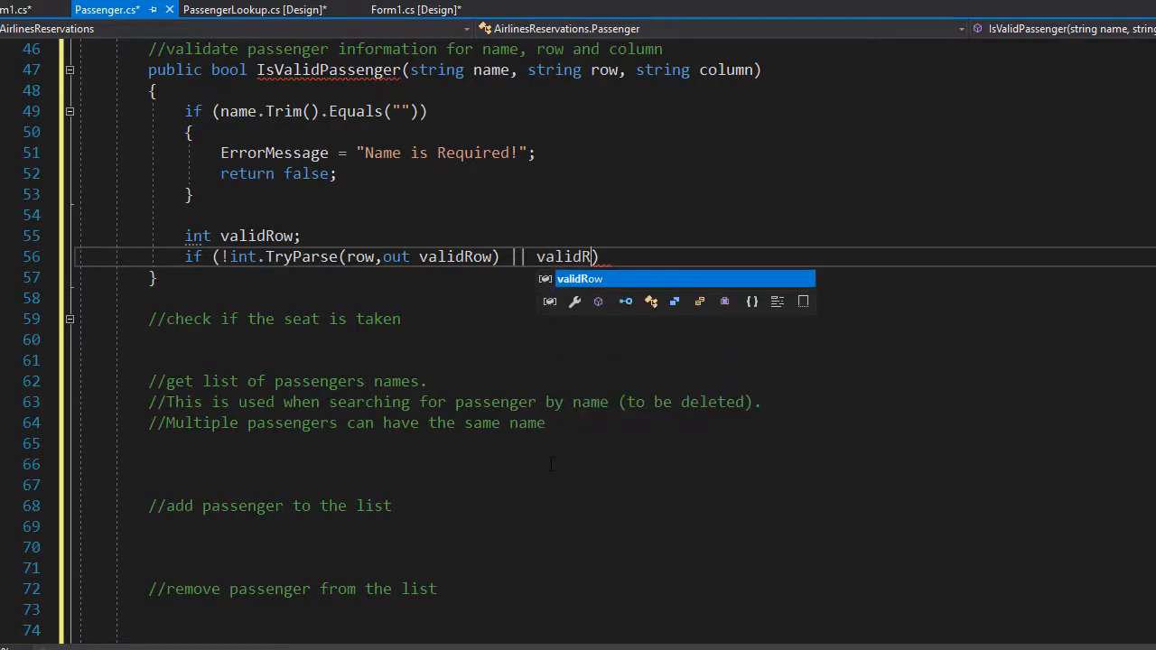
{"action": "type", "text": "< 1"}
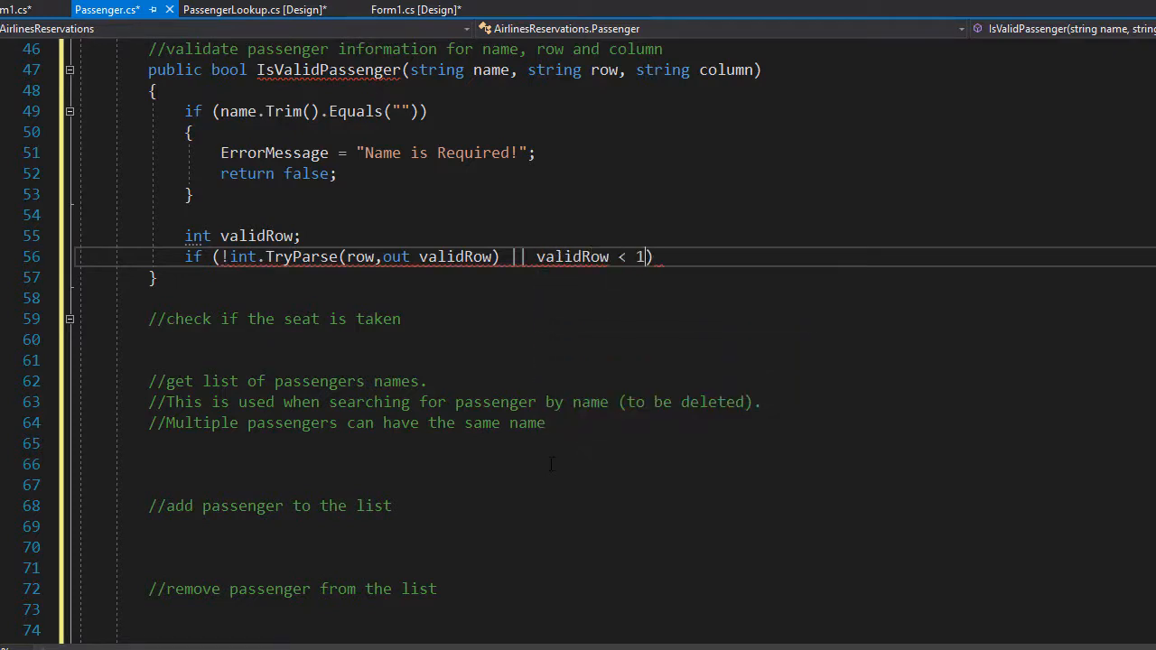
{"action": "type", "text": "||"}
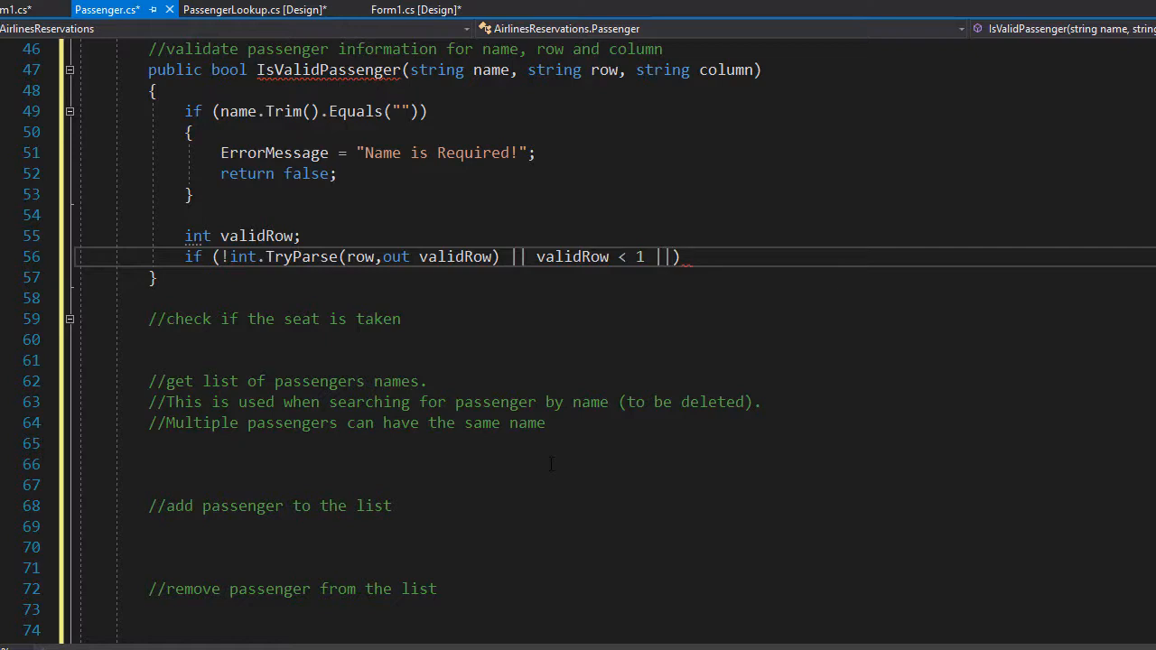
{"action": "type", "text": "validRow"}
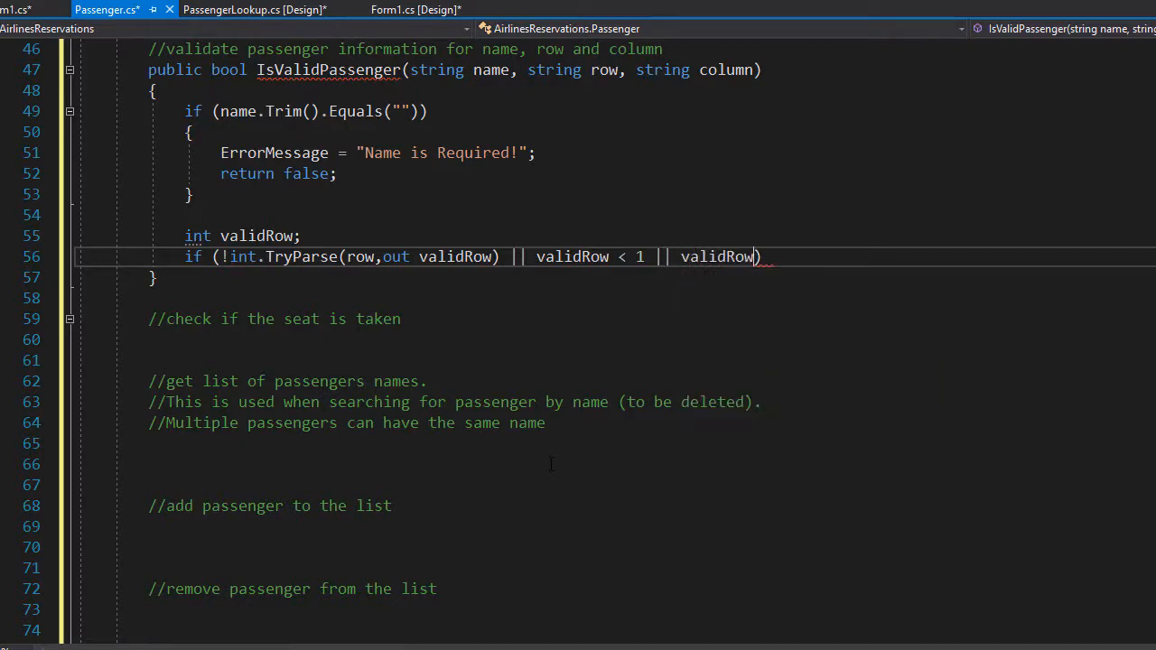
{"action": "type", "text": "> 10"}
{"action": "type", "text": "{"}
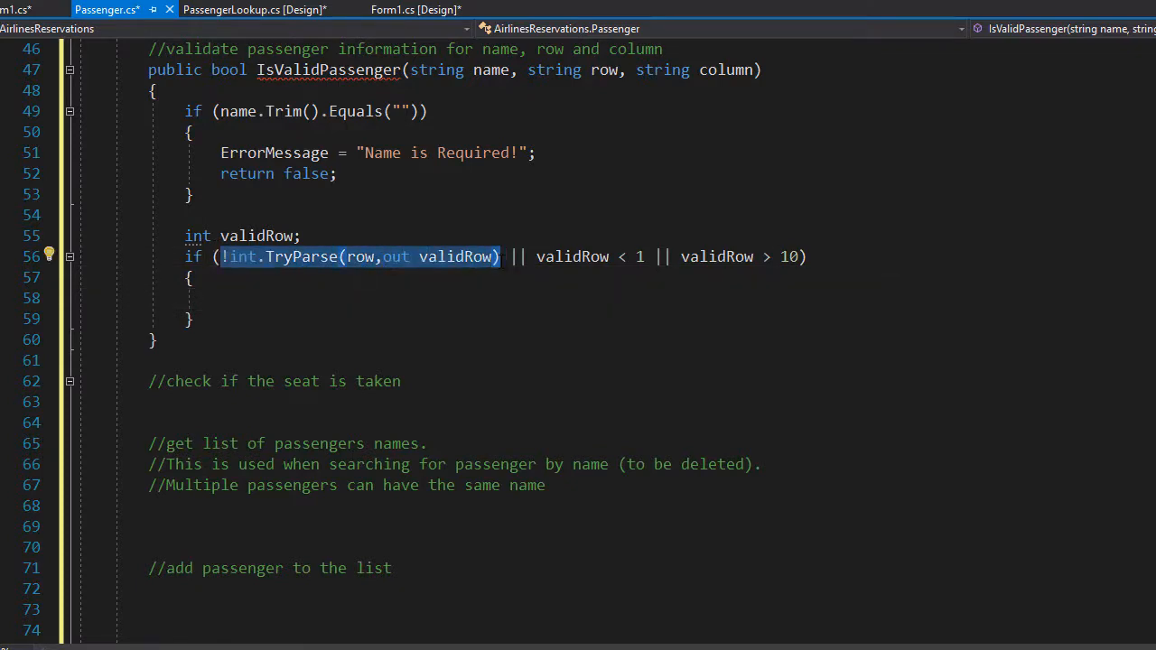
- Inside the row block, set ErrorMessage to "Valid Seat Row is Required!" and return false
{"action": "left_click", "coordinate": [189, 277]}
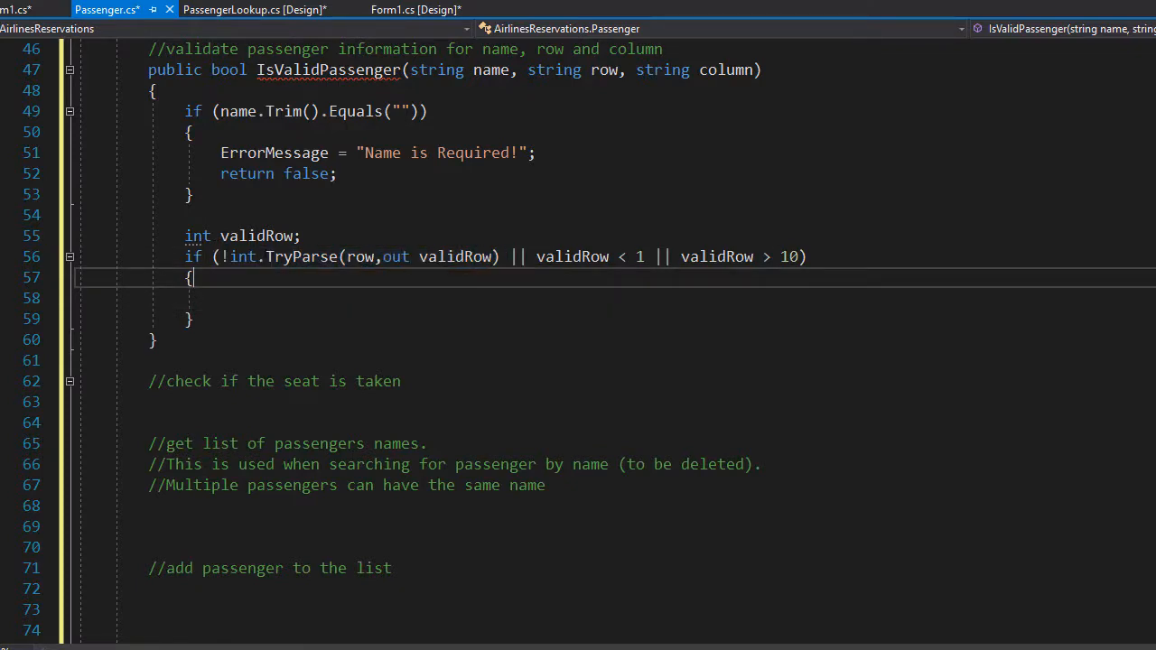
{"action": "double_click", "coordinate": [573, 257]}
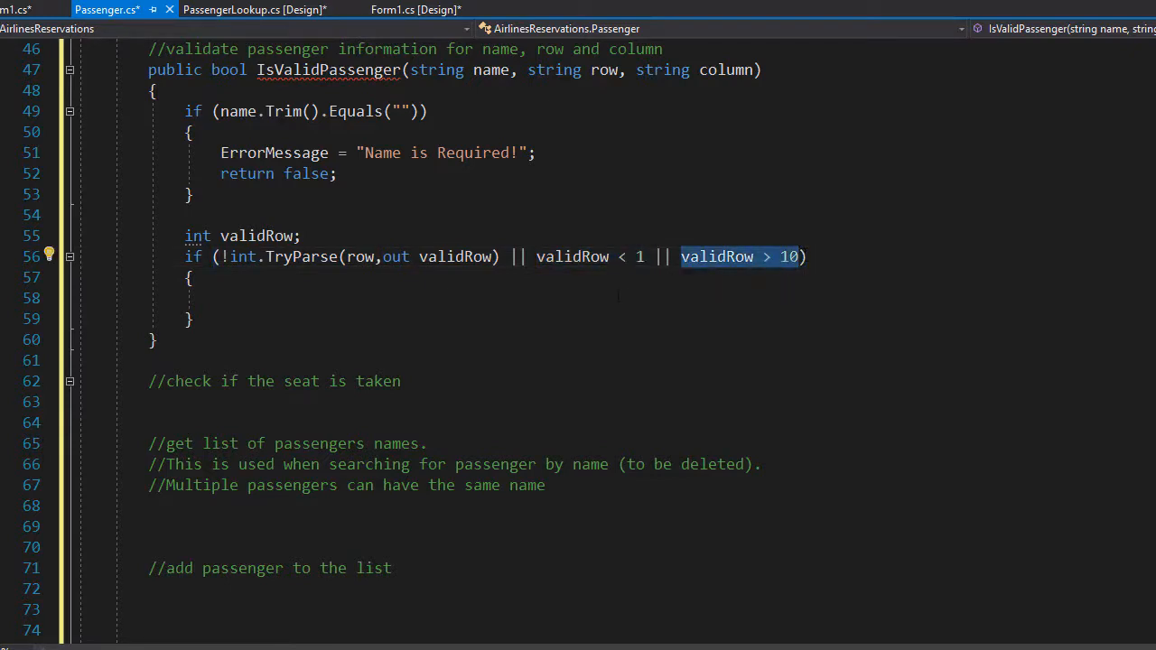
{"action": "left_click", "coordinate": [221, 298]}
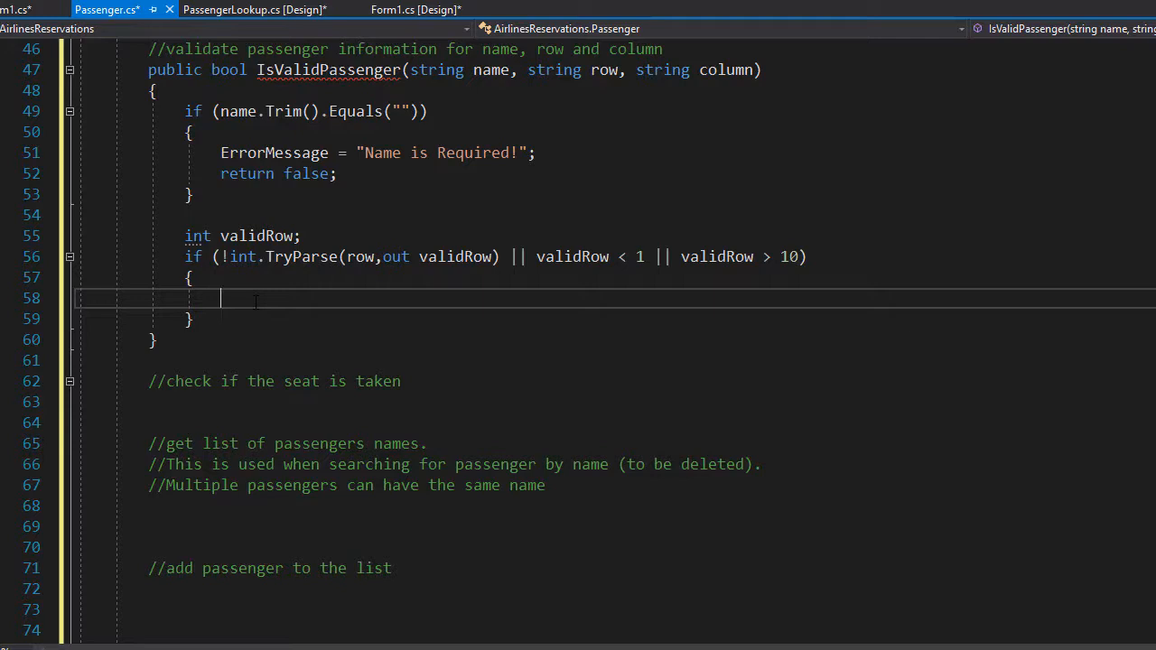
{"action": "type", "text": "ErrorMessage = \""}
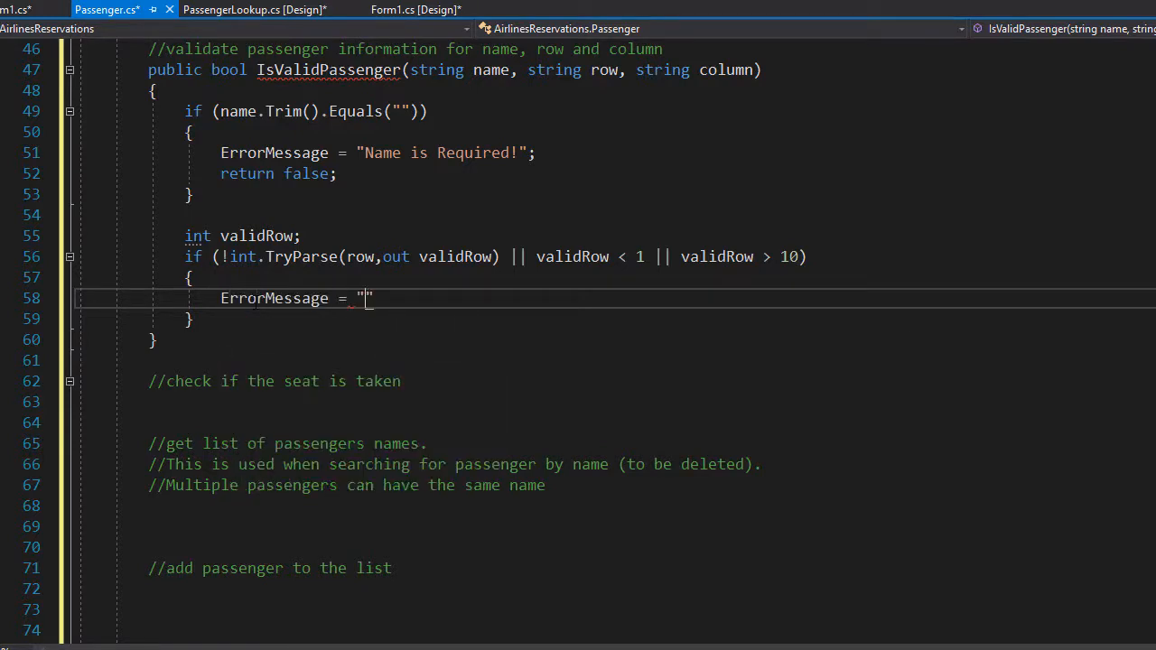
{"action": "type", "text": "Valid Se"}
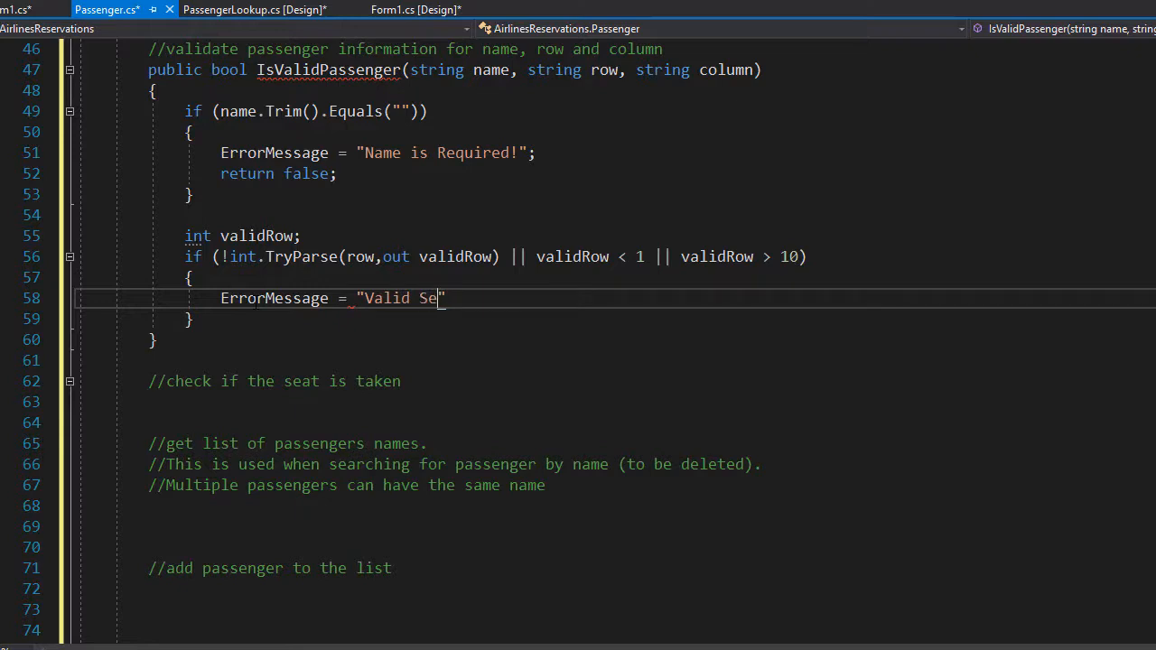
{"action": "type", "text": "at Row is"}
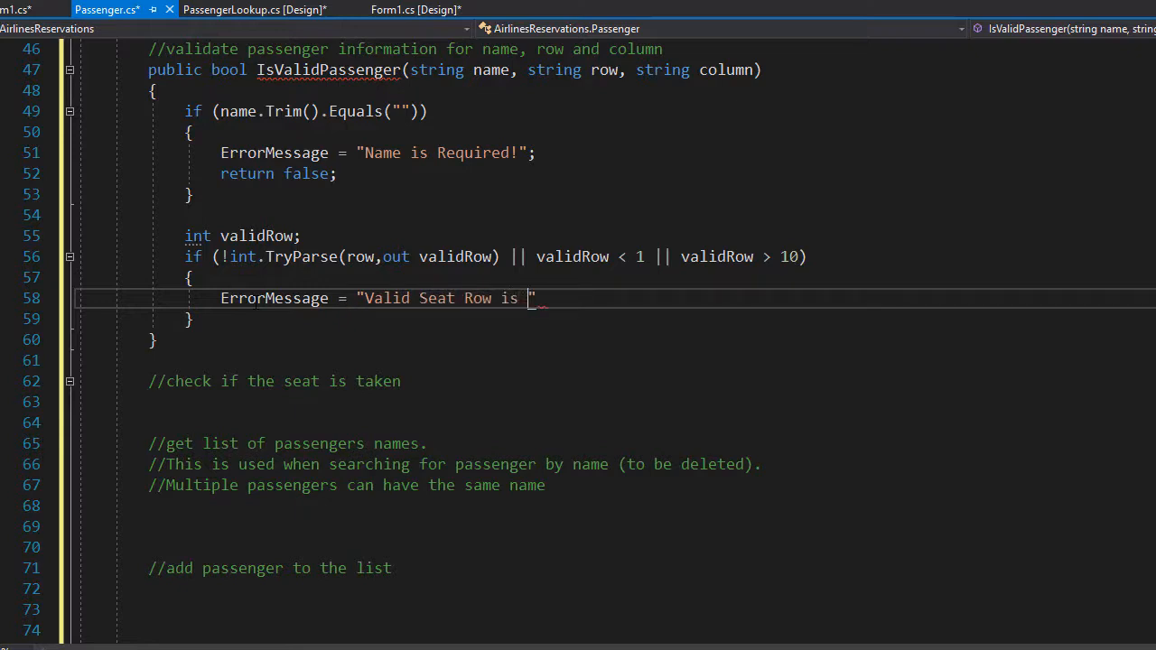
{"action": "type", "text": "Required!"}
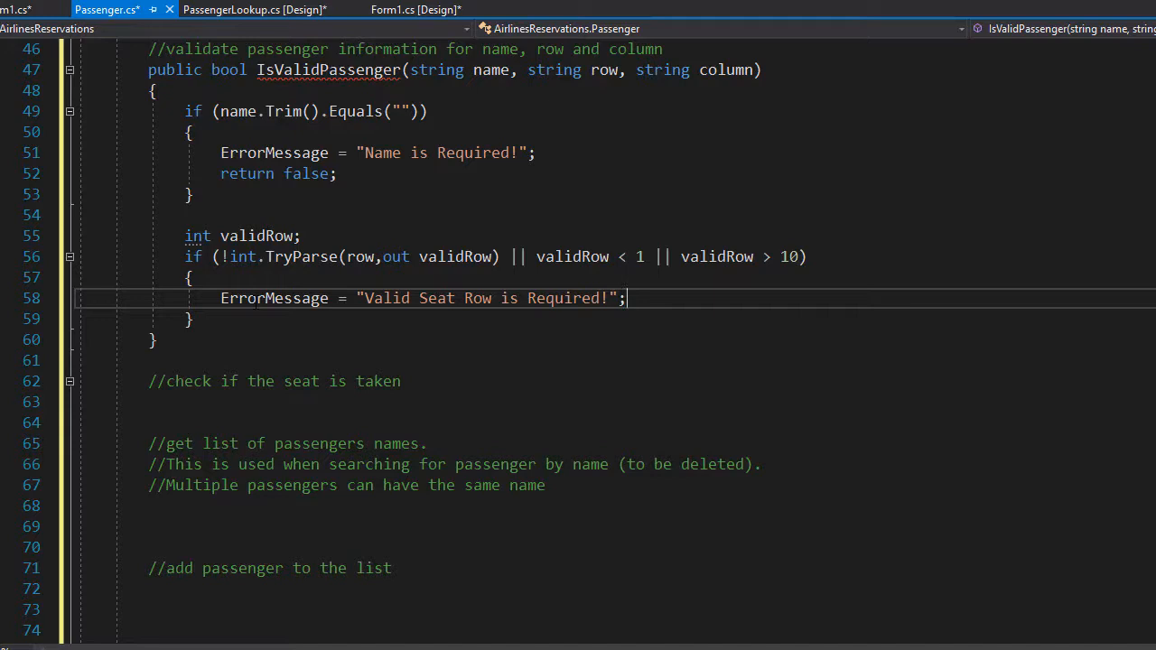
{"action": "type", "text": "return false;"}
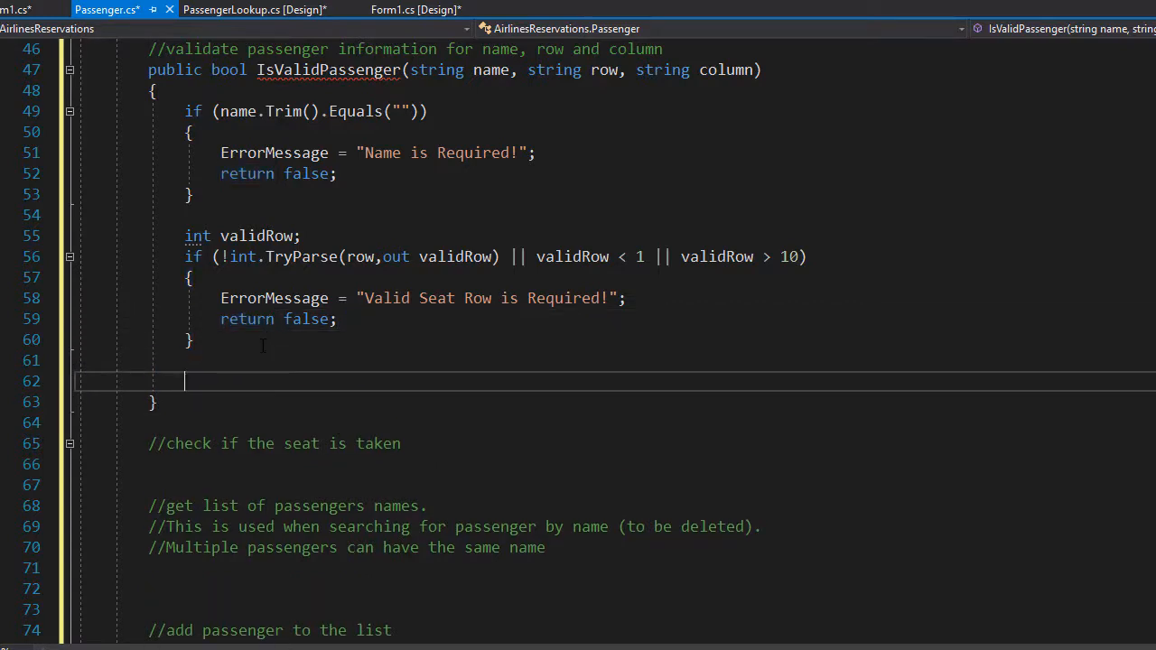
- Start the column check with if (column != "A"
{"action": "type", "text": "if ("}
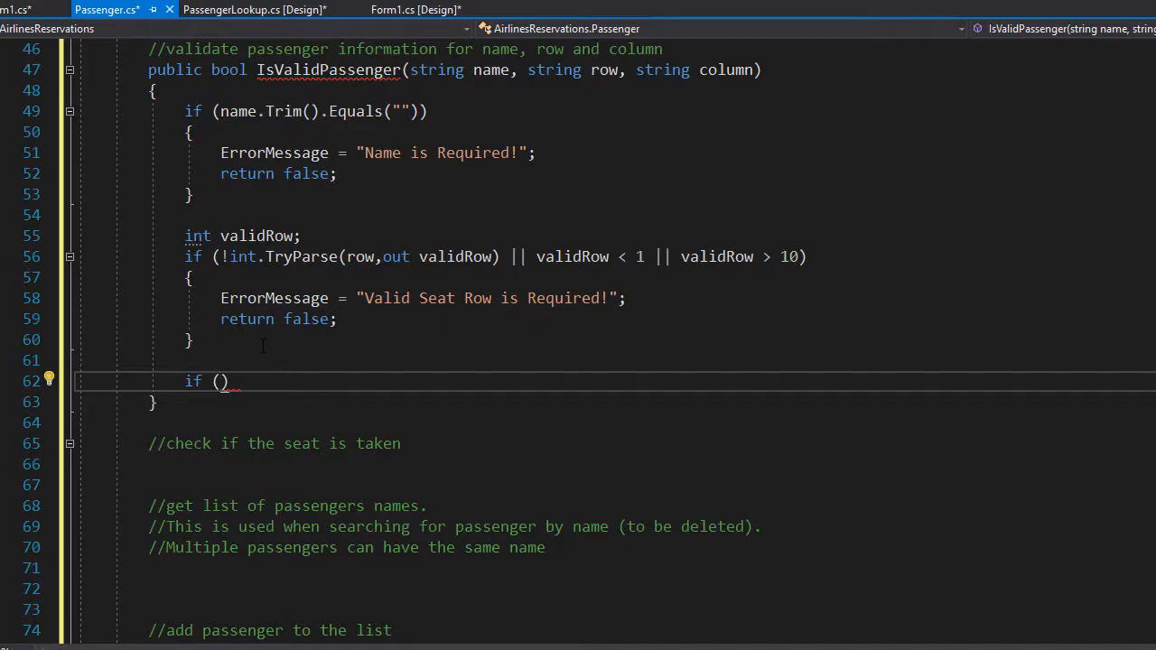
{"action": "type", "text": "column"}
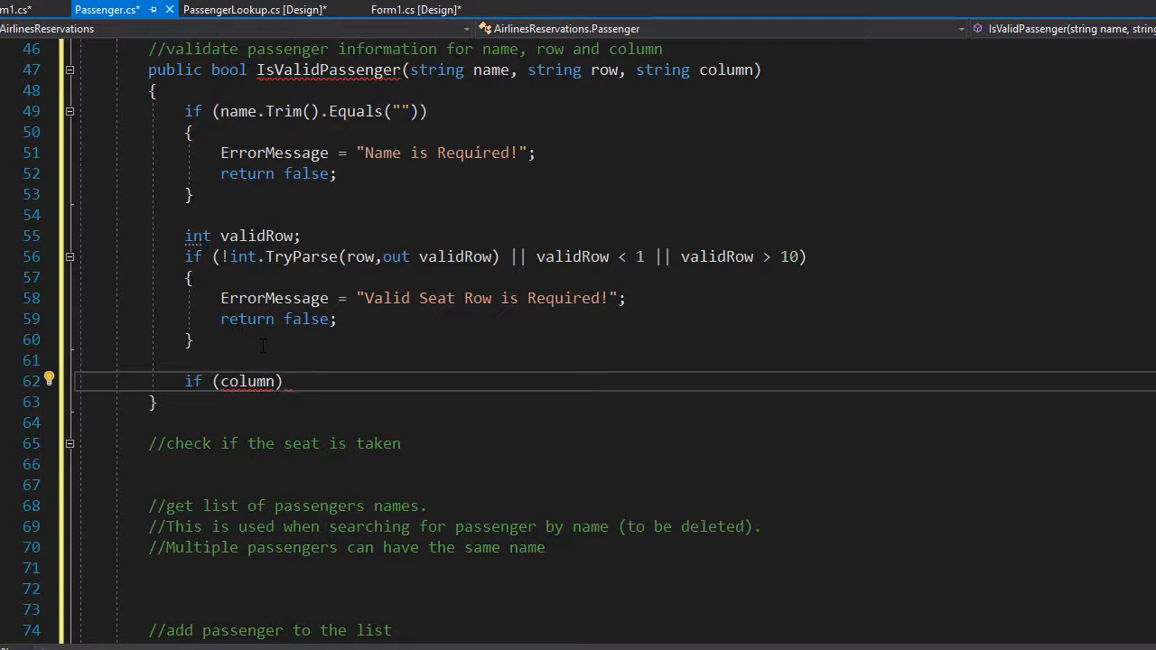
{"action": "double_click", "coordinate": [247, 381]}
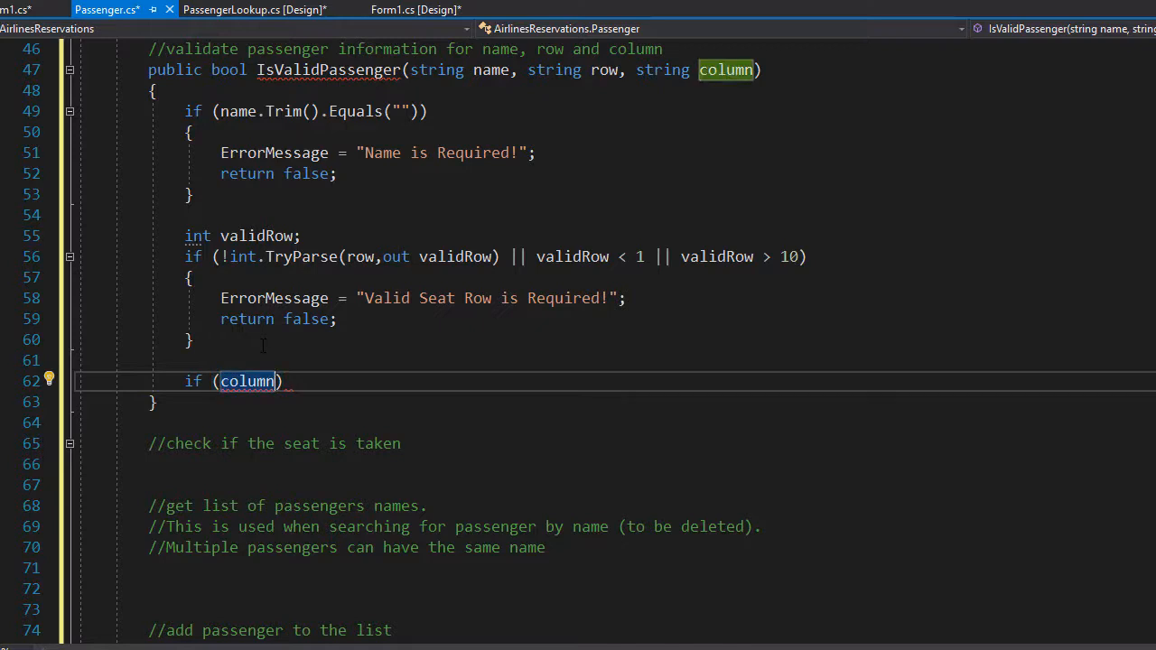
{"action": "type", "text": "!="}
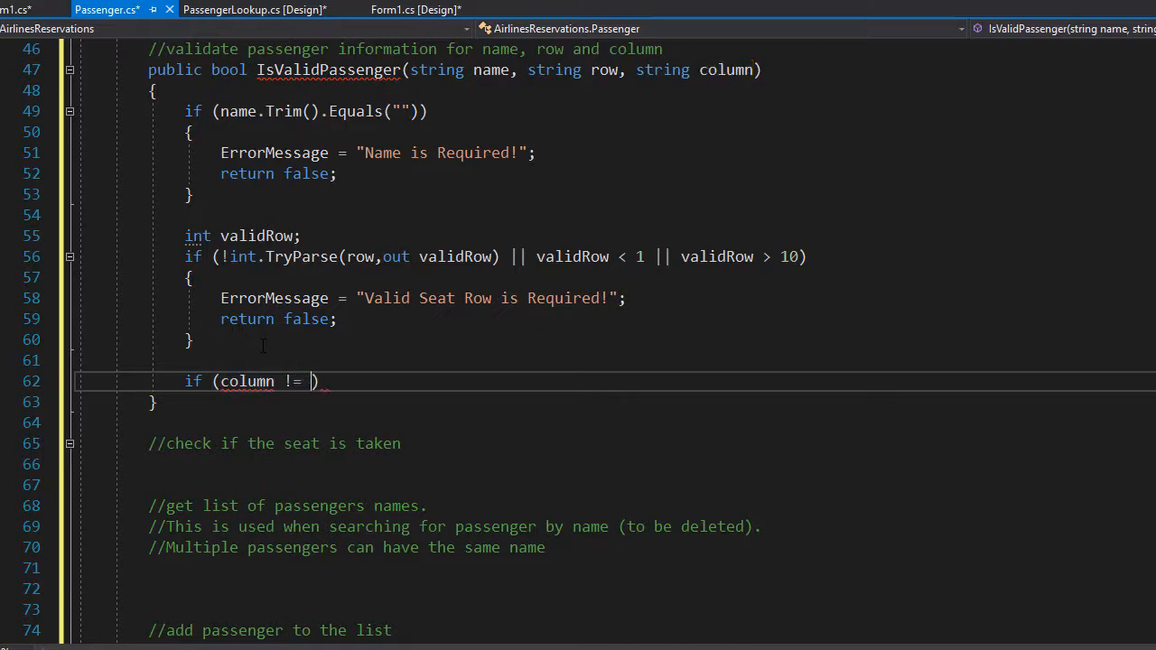
{"action": "type", "text": "\"A\""}
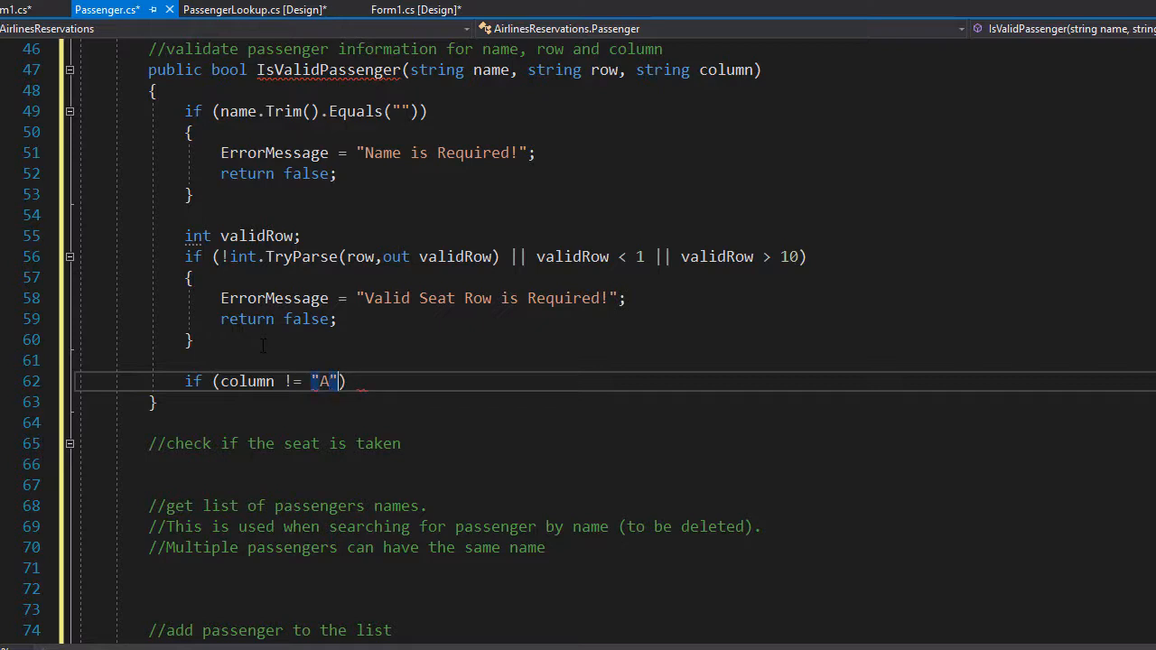
- Add && column != "B", "C" and "D" comparisons and open the block
{"action": "type", "text": "&& column !"}
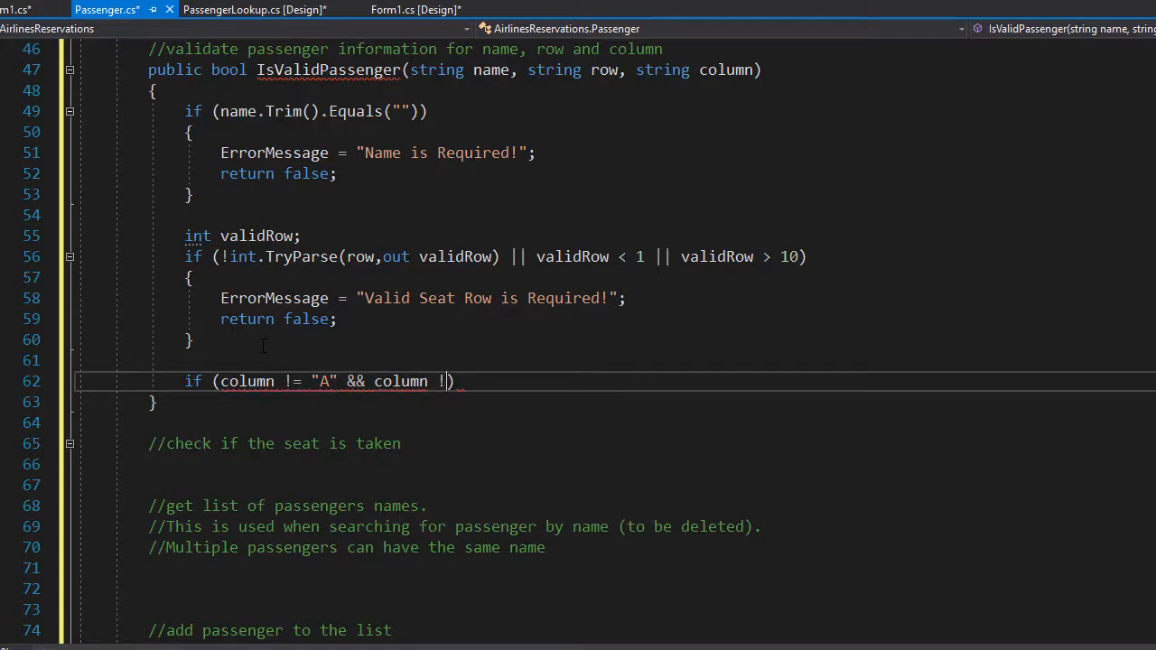
{"action": "type", "text": "= \"B\""}
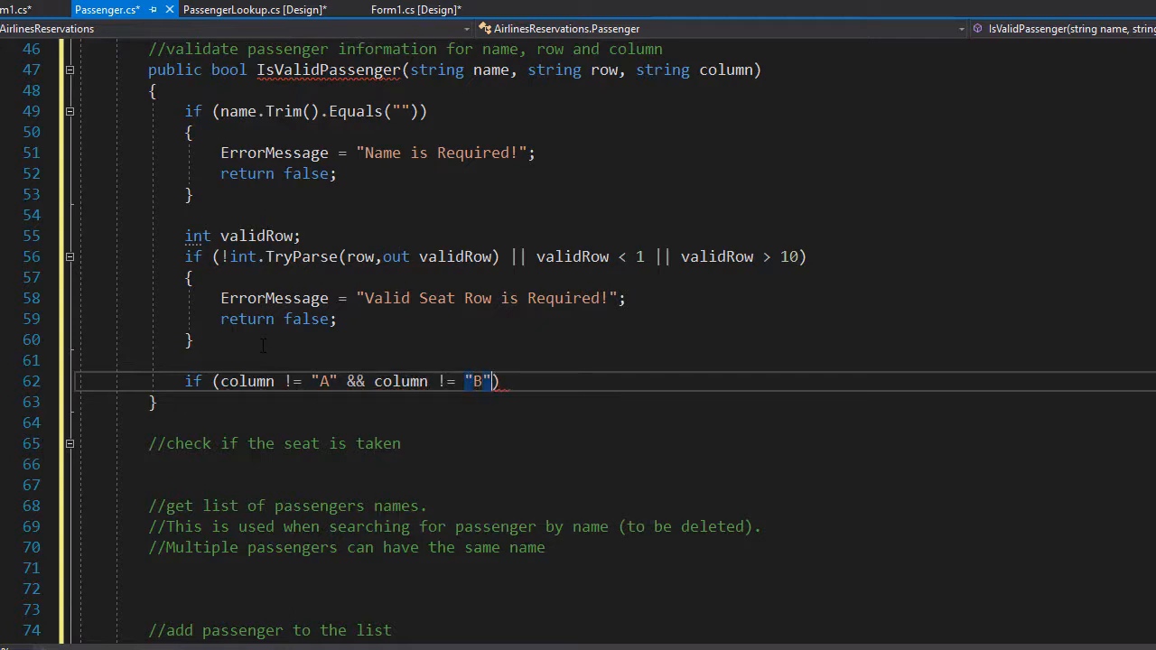
{"action": "type", "text": "&&"}
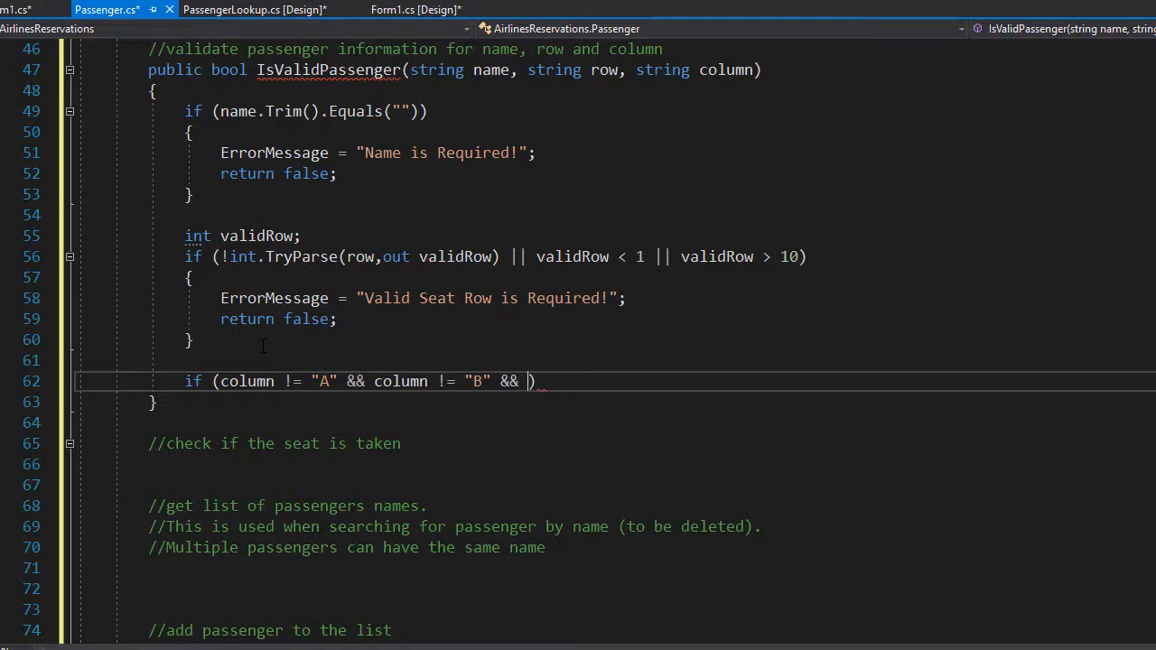
{"action": "type", "text": "column"}
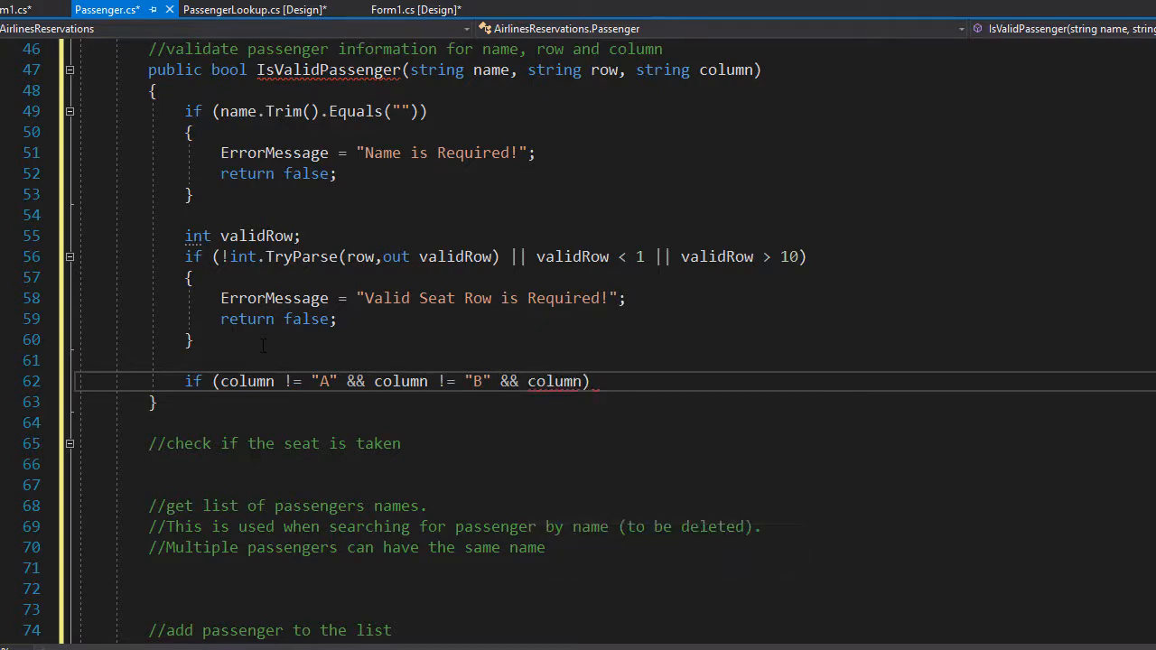
{"action": "type", "text": "!="}
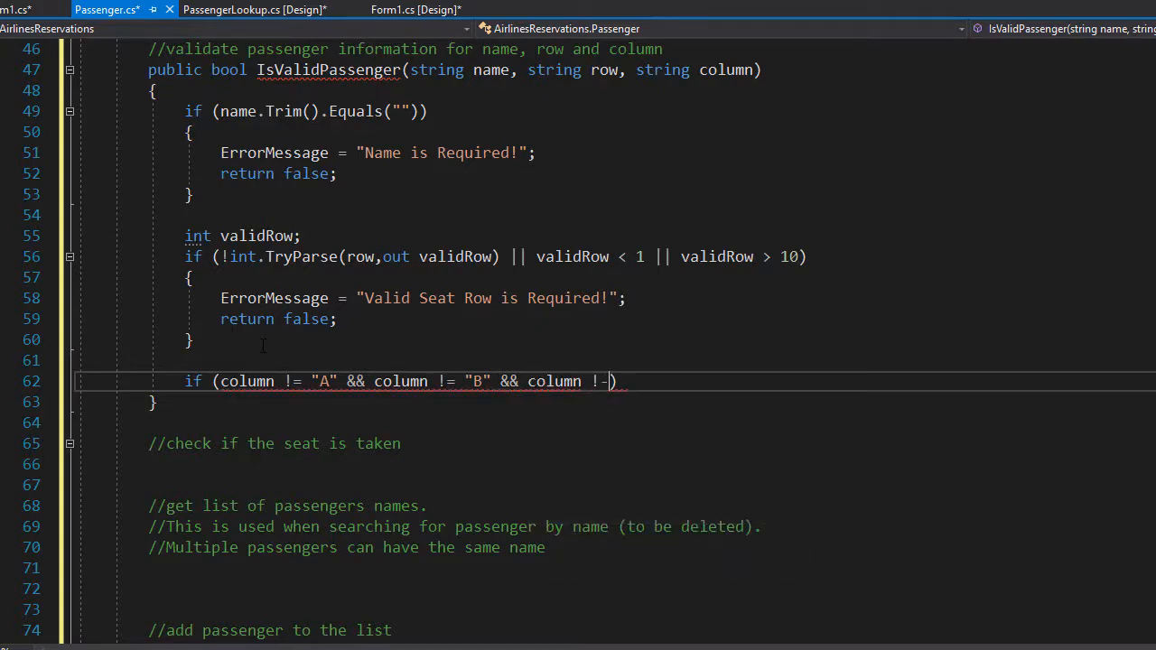
{"action": "type", "text": "= \"C\""}
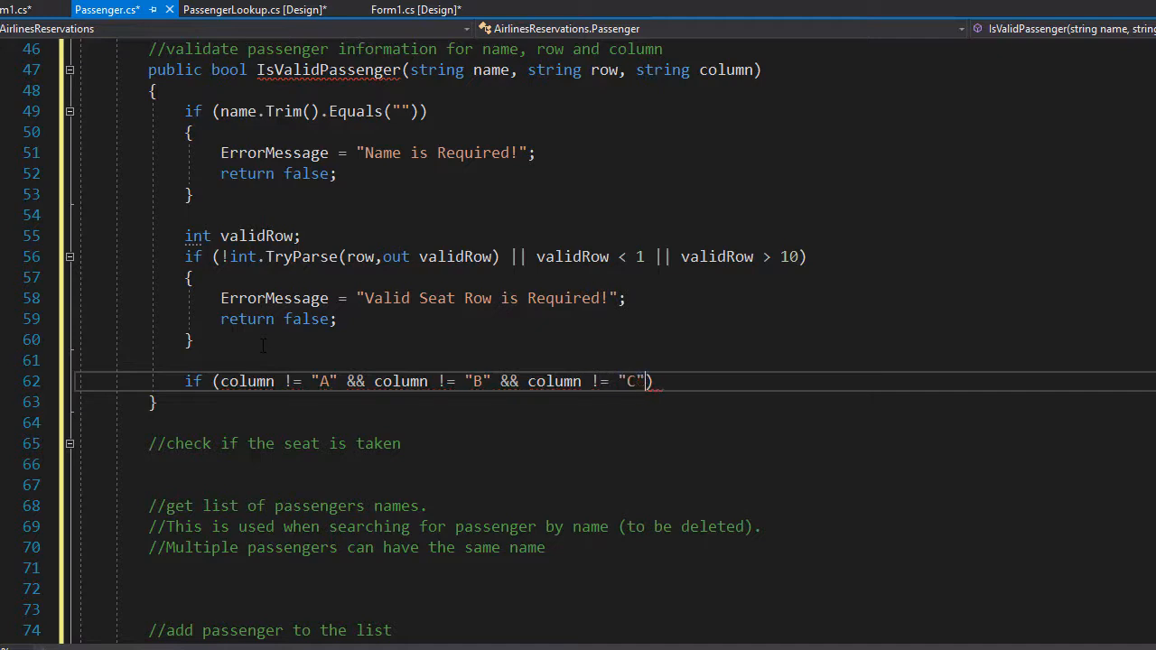
{"action": "type", "text": "&&"}
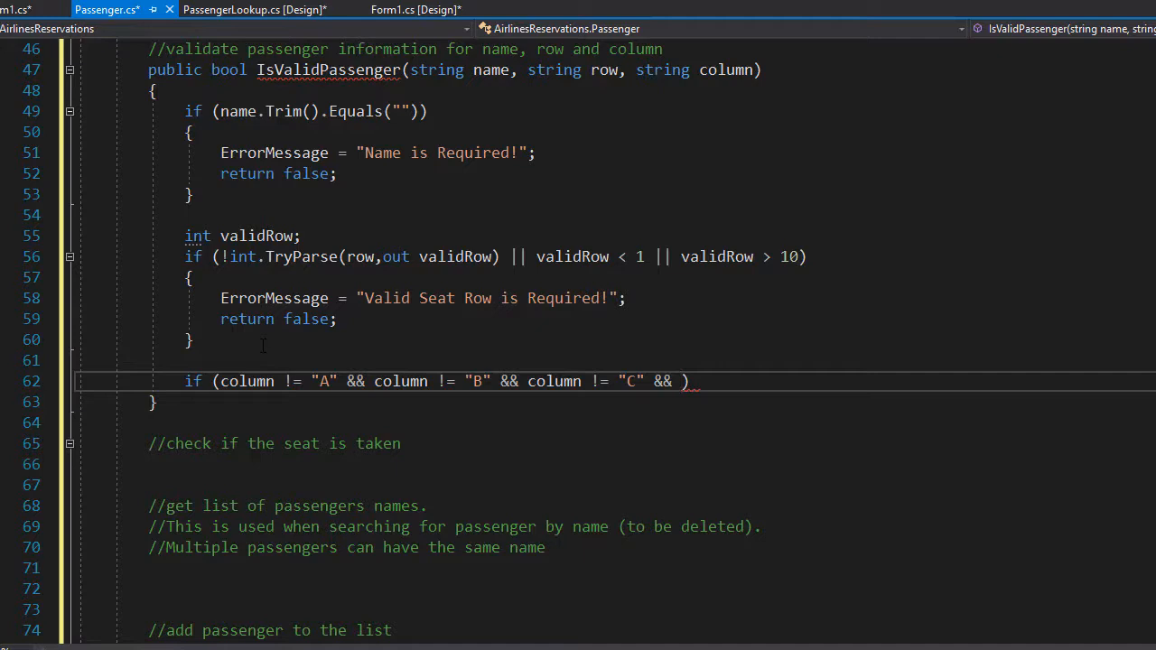
{"action": "type", "text": "column != \"D\""}
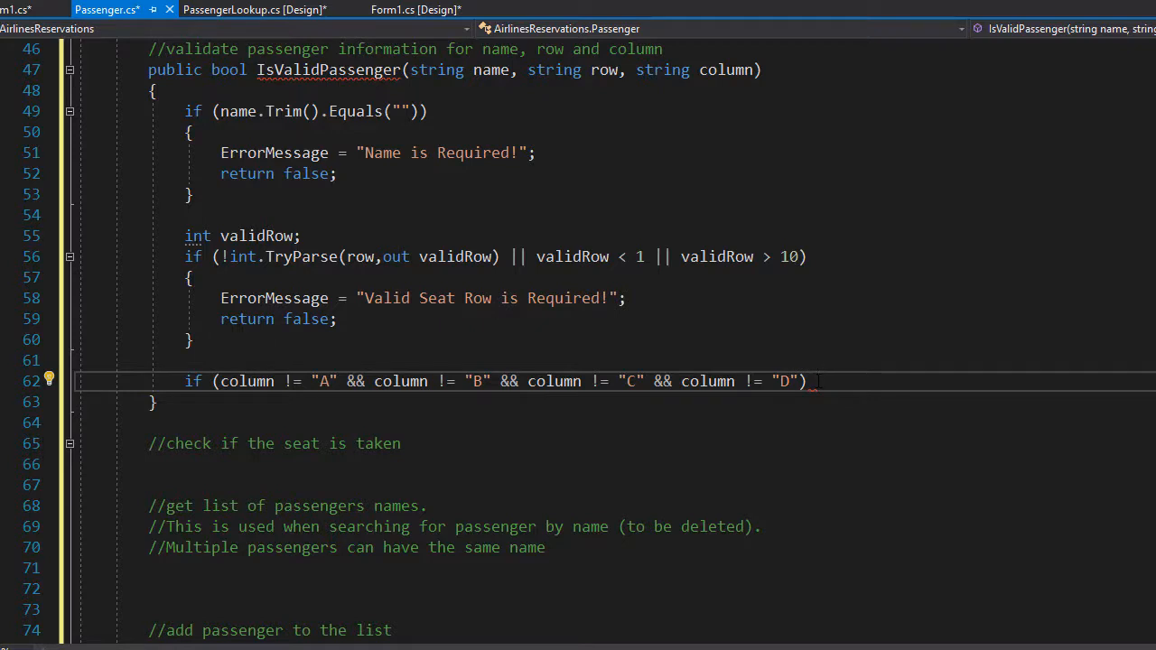
{"action": "key", "text": "enter"}
{"action": "type", "text": "{"}
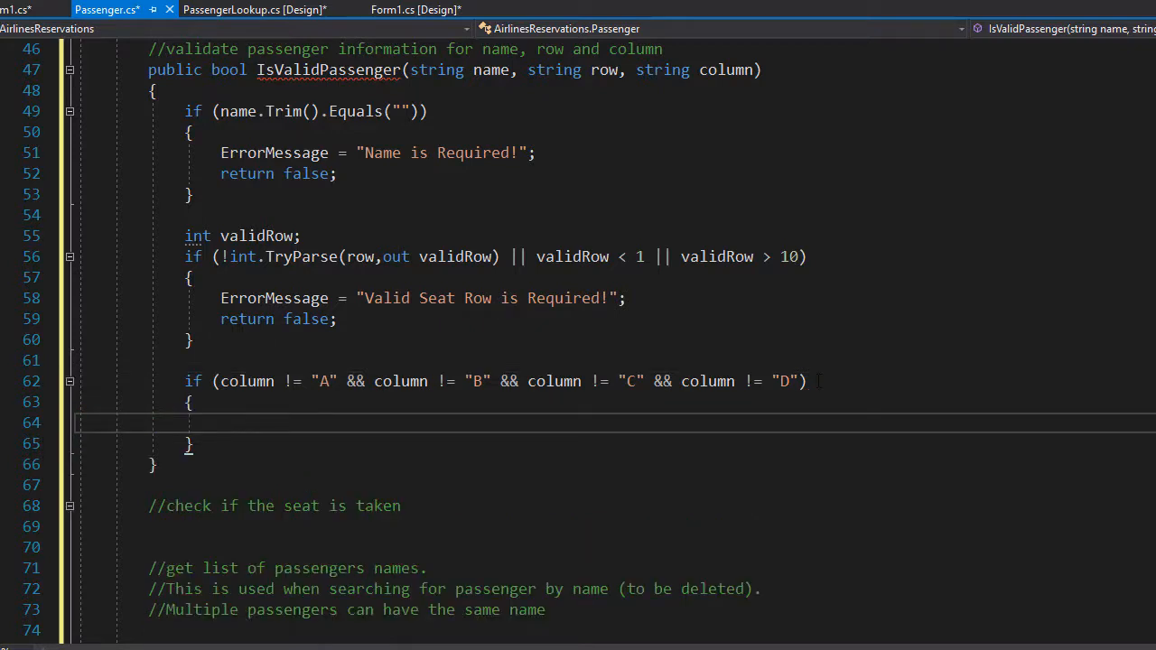
- Inside the column block, set ErrorMessage to "Valid Seat Column is Required!" and return false
{"action": "type", "text": "ErrorMessage ="}
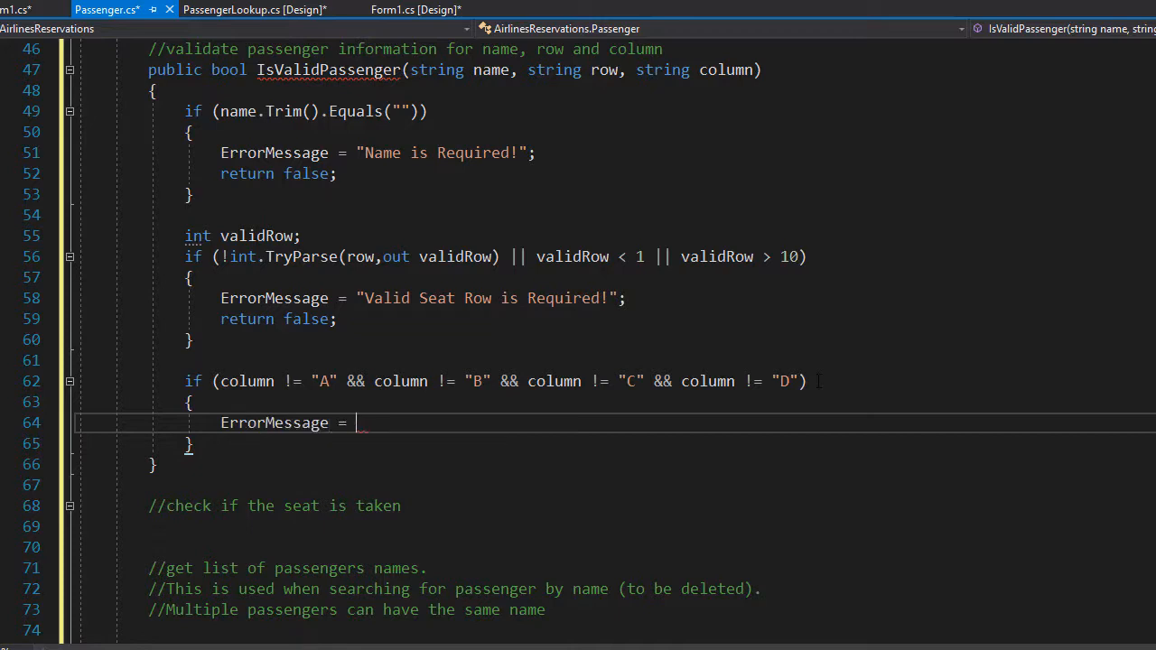
{"action": "type", "text": "\"Val\""}
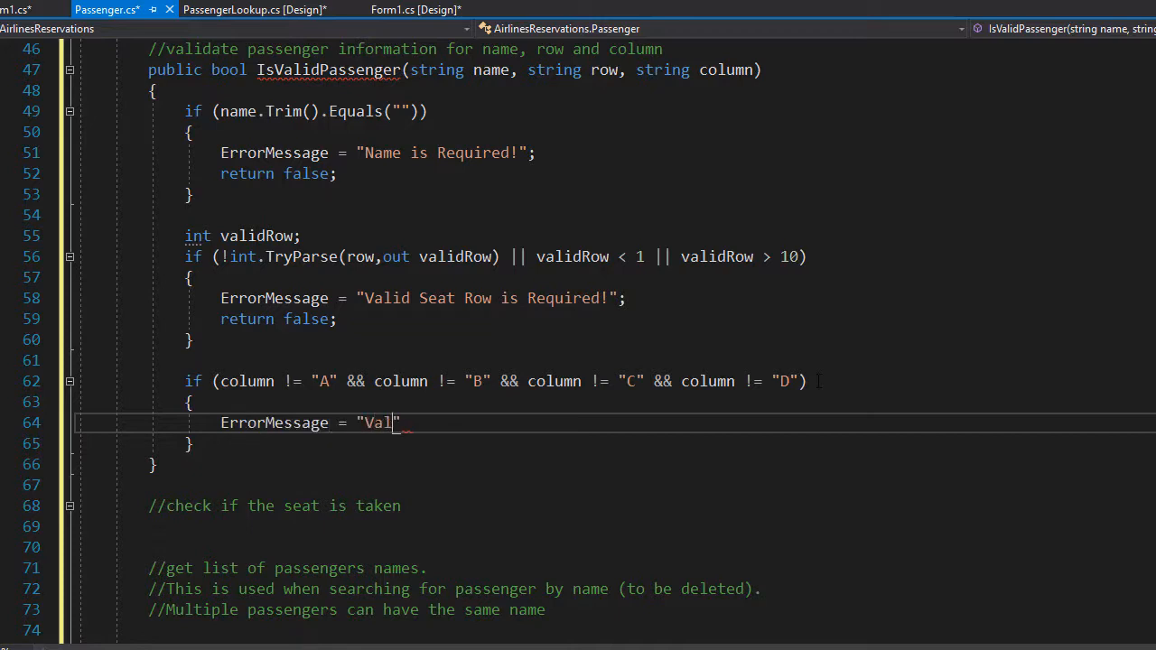
{"action": "type", "text": "id Seat Co"}
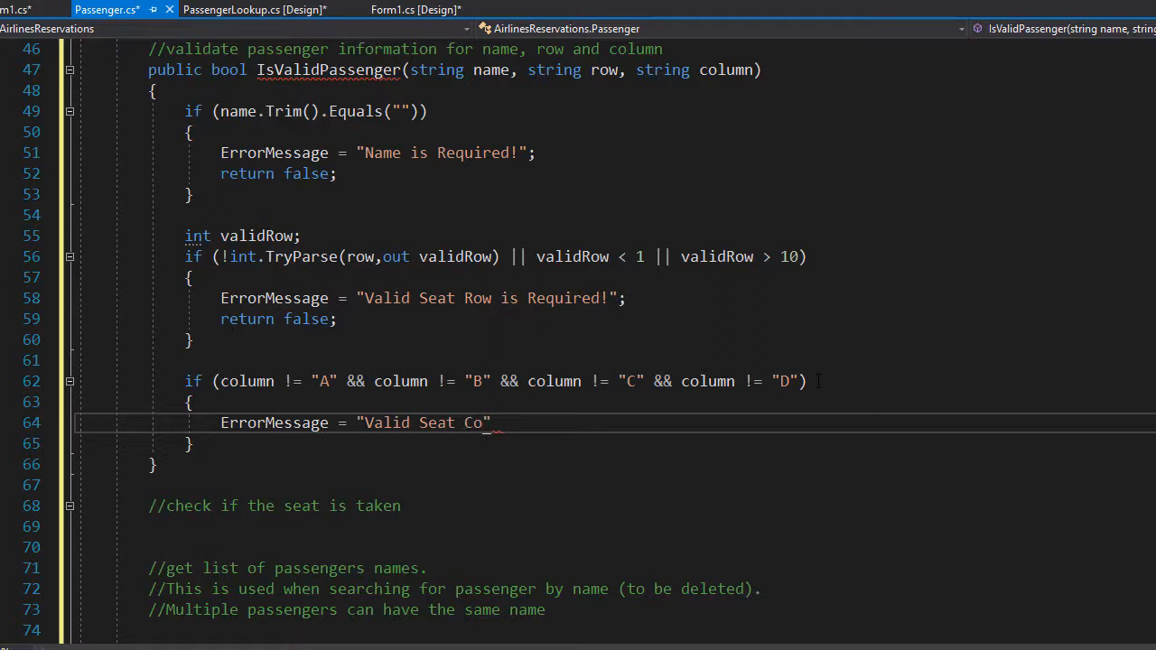
{"action": "type", "text": "lumn is REq"}
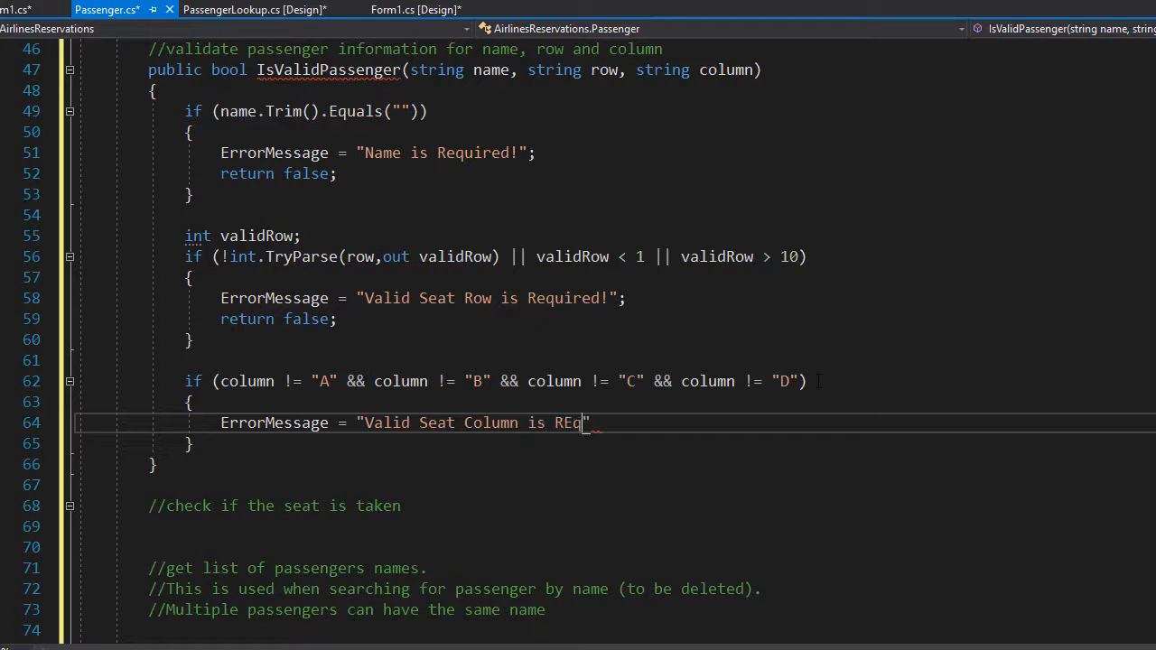
{"action": "type", "text": "uired!"}
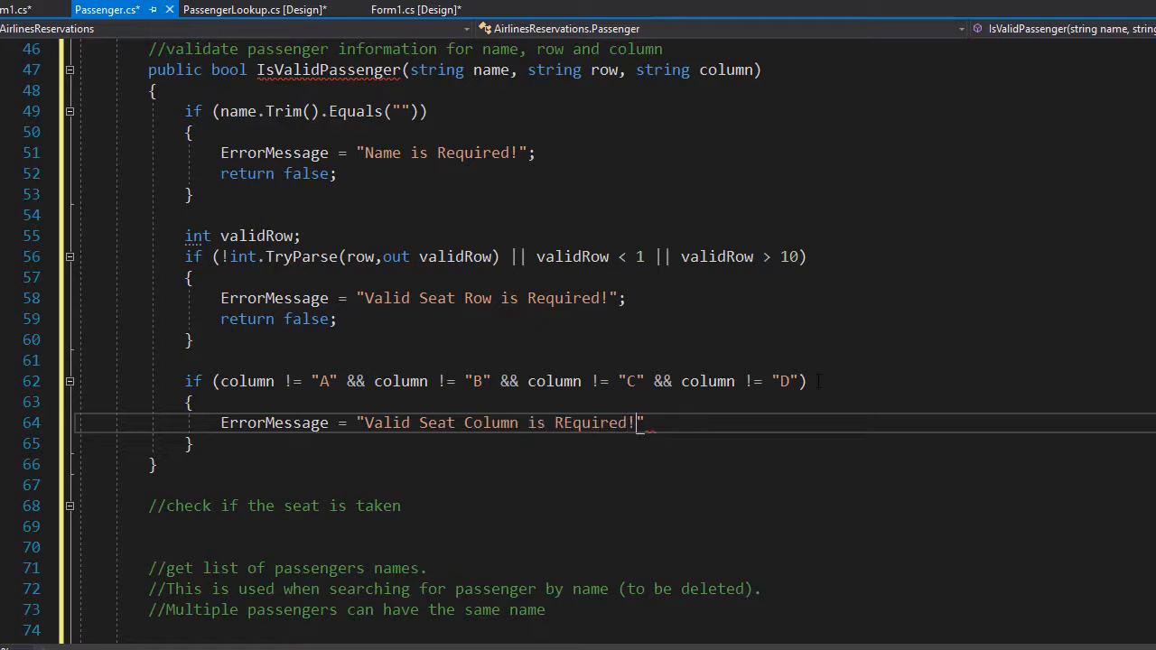
{"action": "type", "text": ";"}
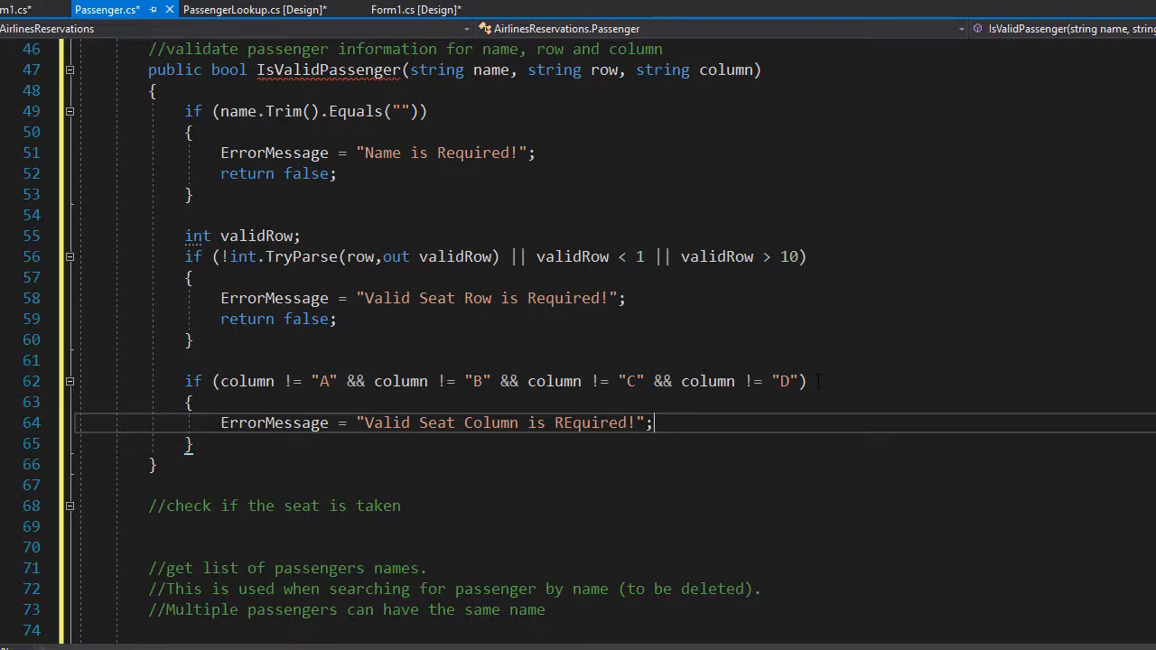
{"action": "type", "text": "re"}
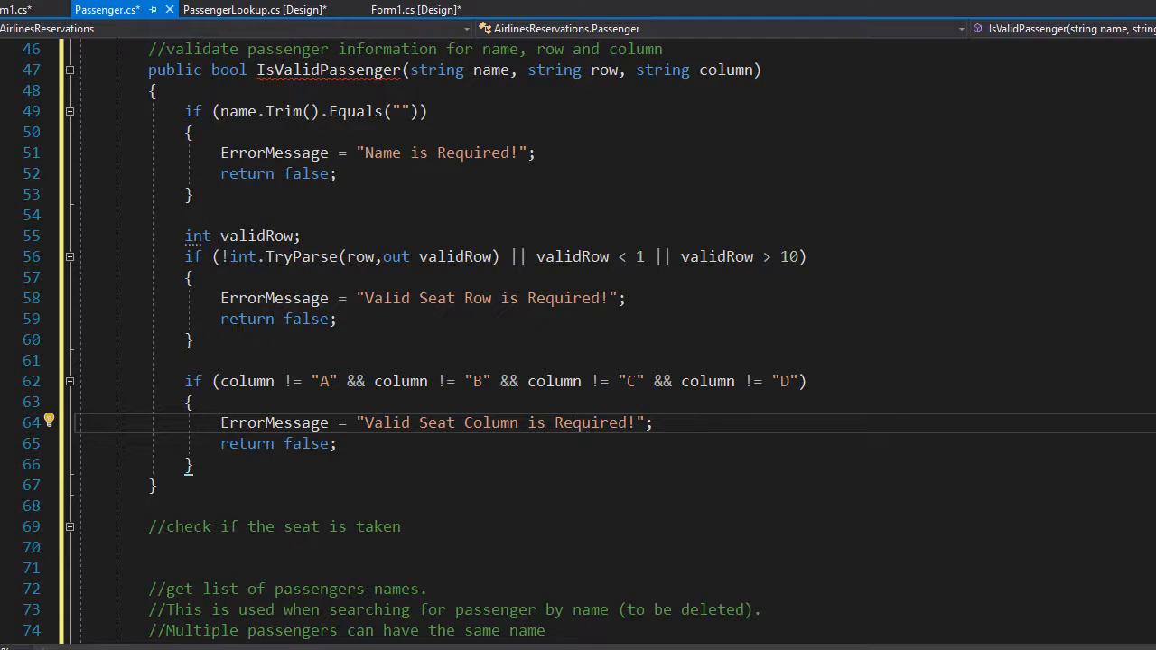
{"action": "mouse_move", "coordinate": [748, 371]}
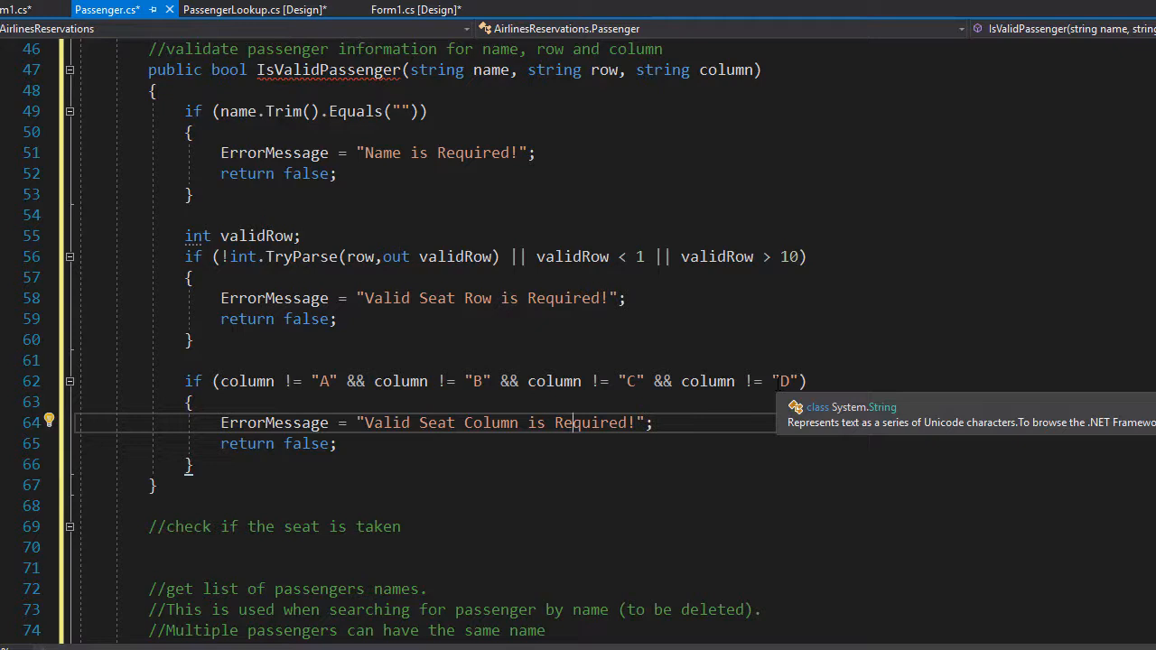
{"action": "mouse_move", "coordinate": [831, 407]}
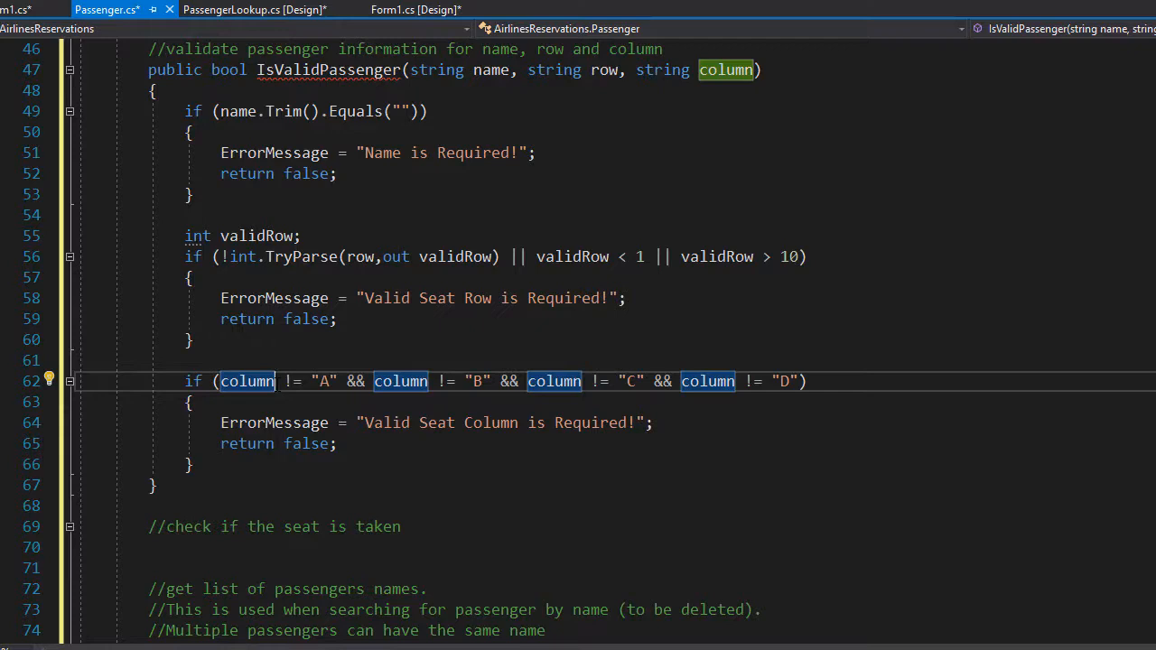
- Append .ToUpper() to each column reference in the column check condition
{"action": "type", "text": ".ToUpper("}
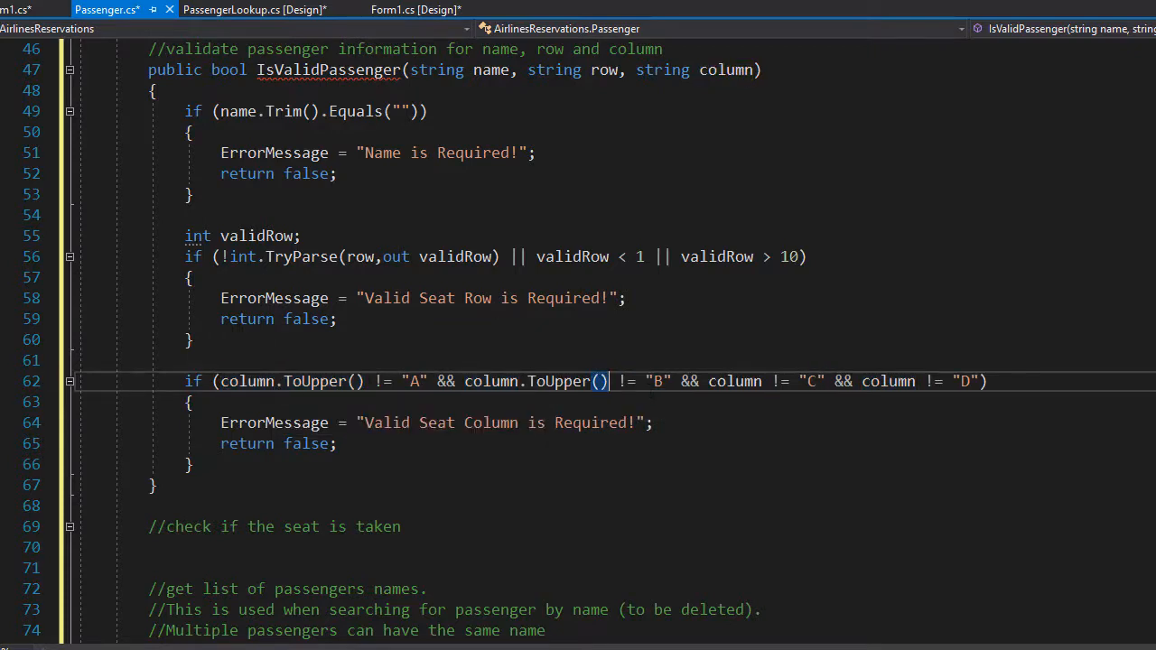
{"action": "type", "text": ".ToUpper()"}
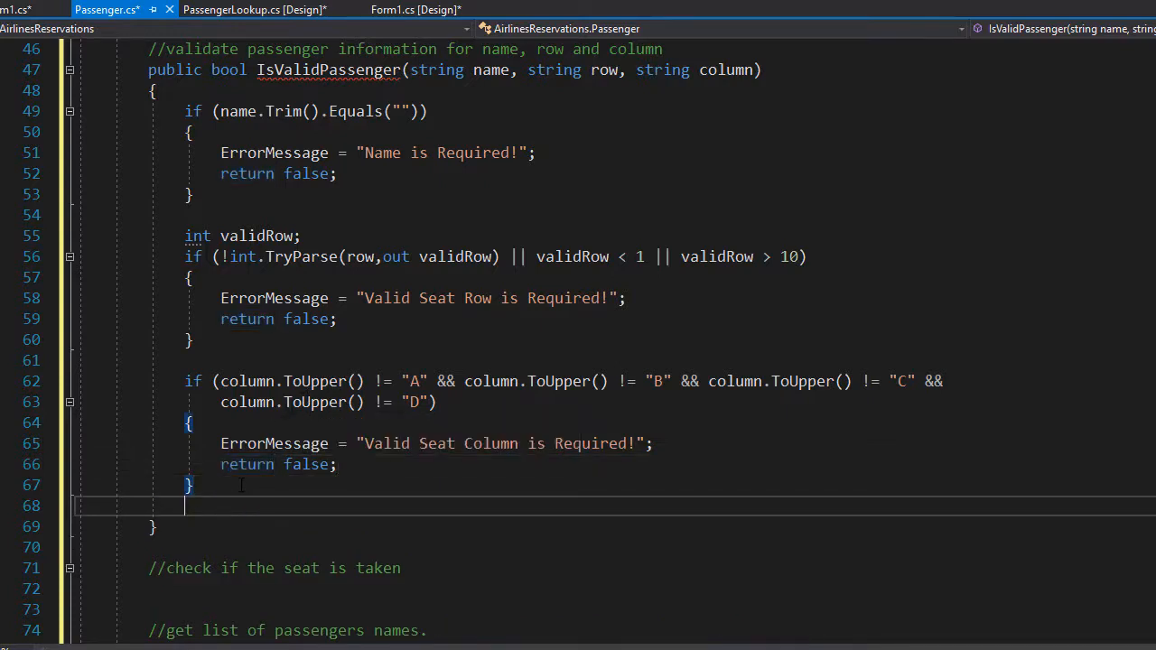
- Add return true; after the column check and highlight all return statements
{"action": "type", "text": "return t"}
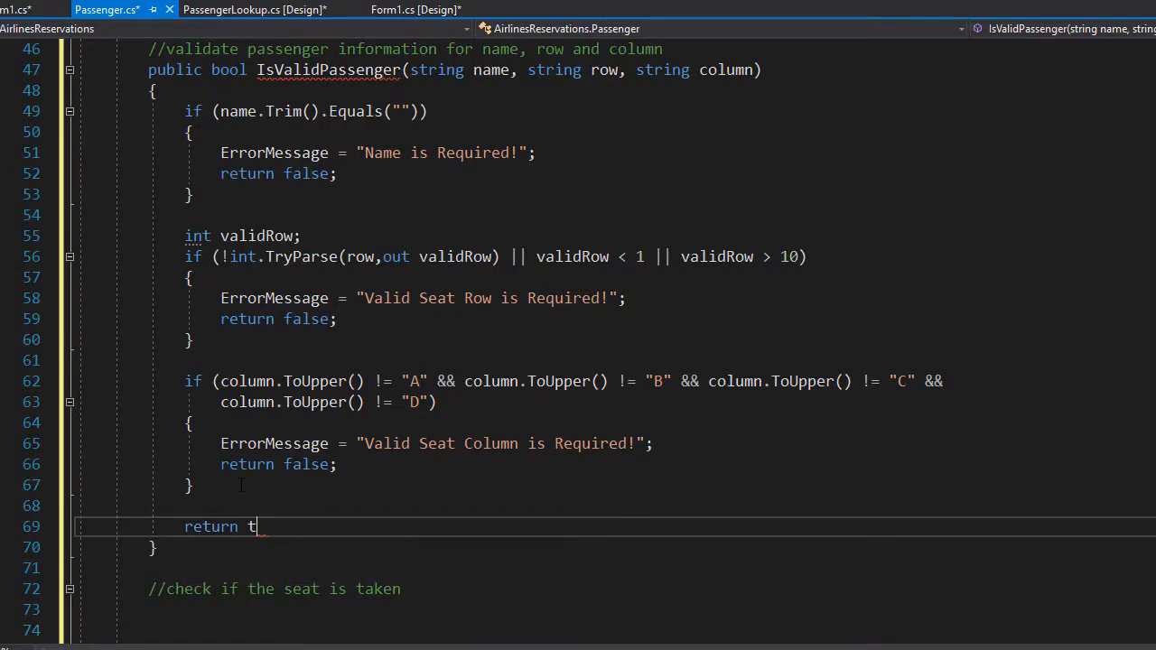
{"action": "type", "text": "rue;"}
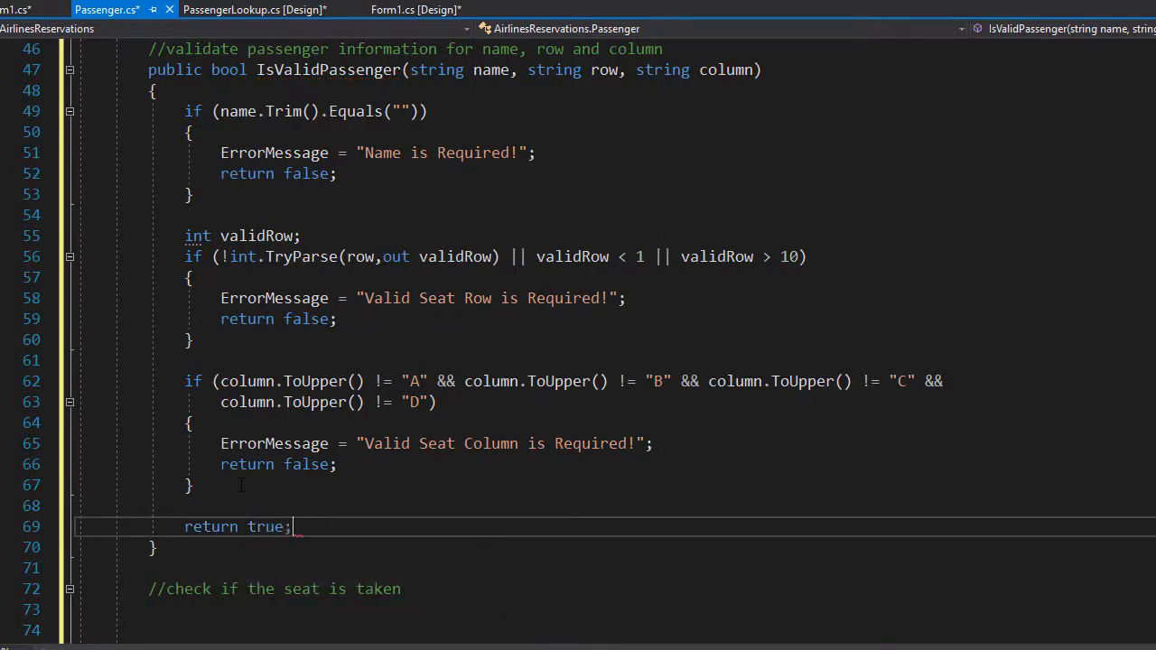
{"action": "double_click", "coordinate": [210, 527]}
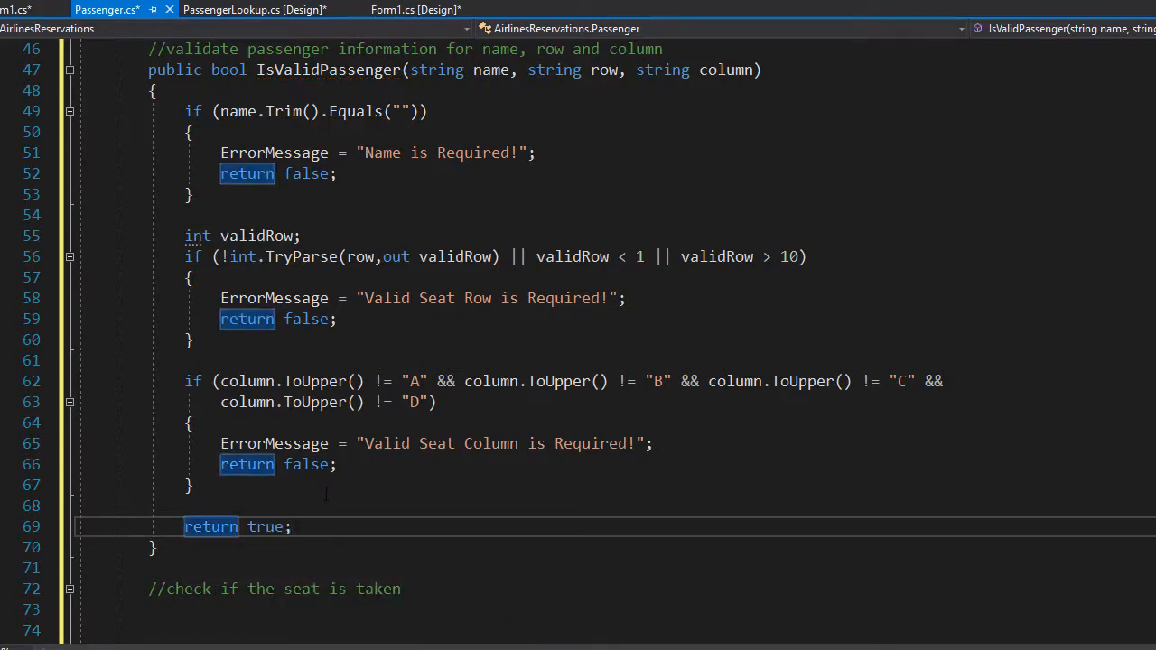